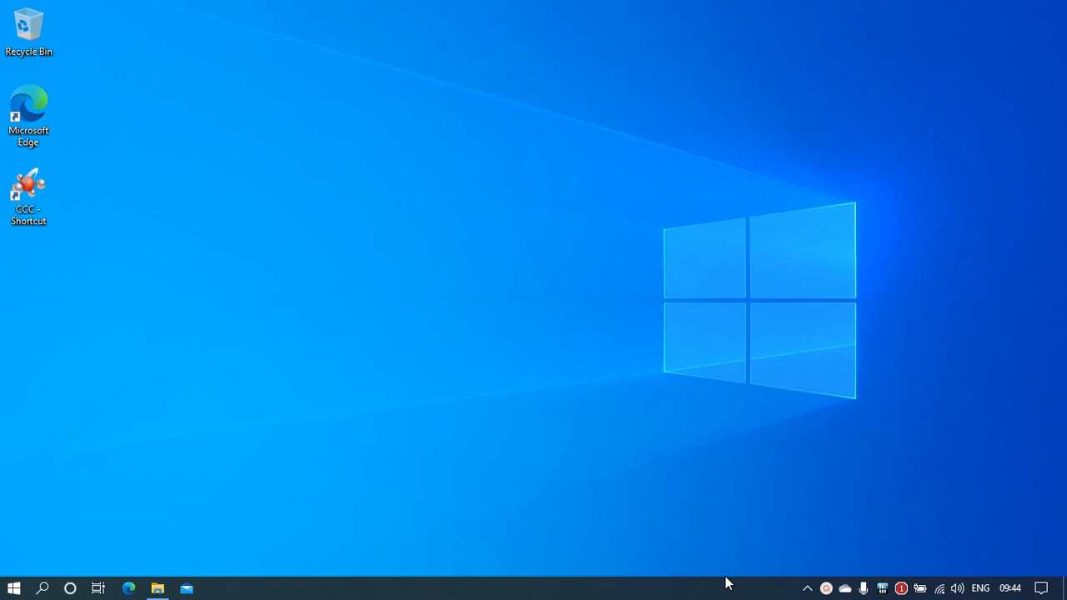
mouse_move(678, 587)
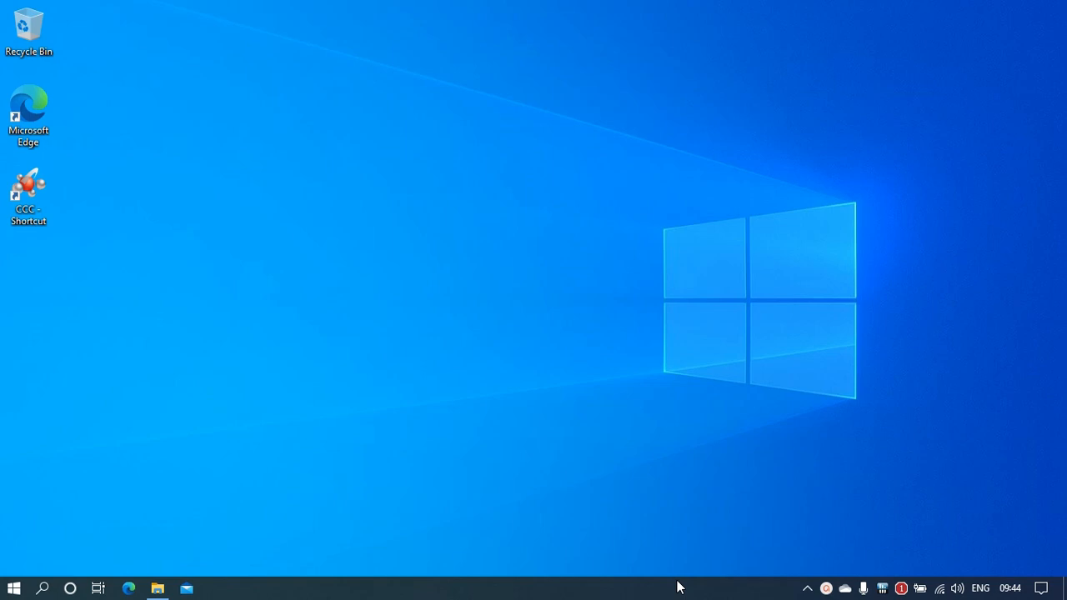
mouse_move(630, 585)
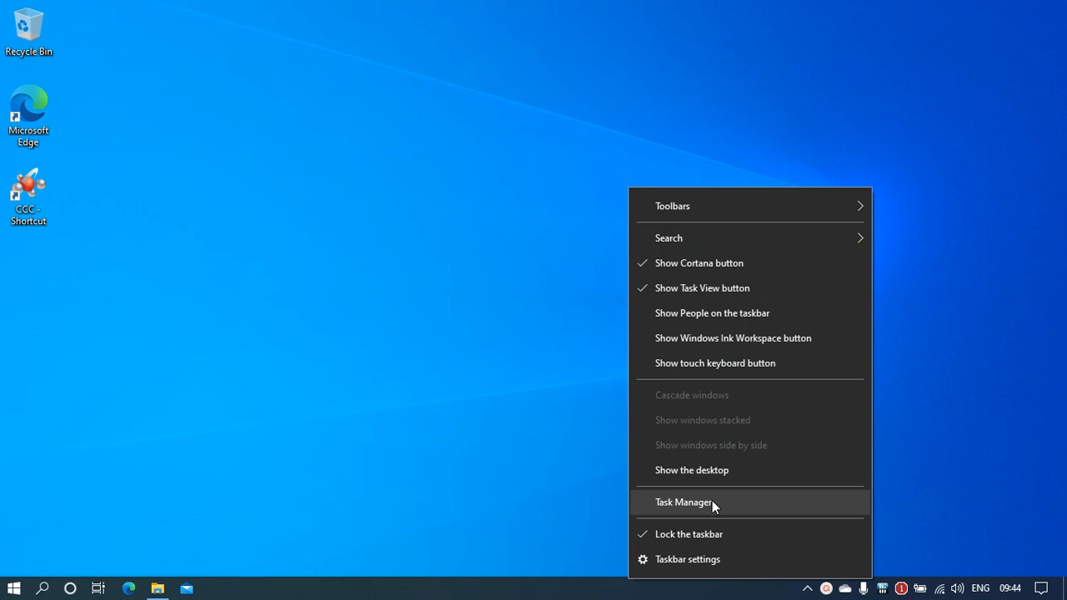
left_click(684, 502)
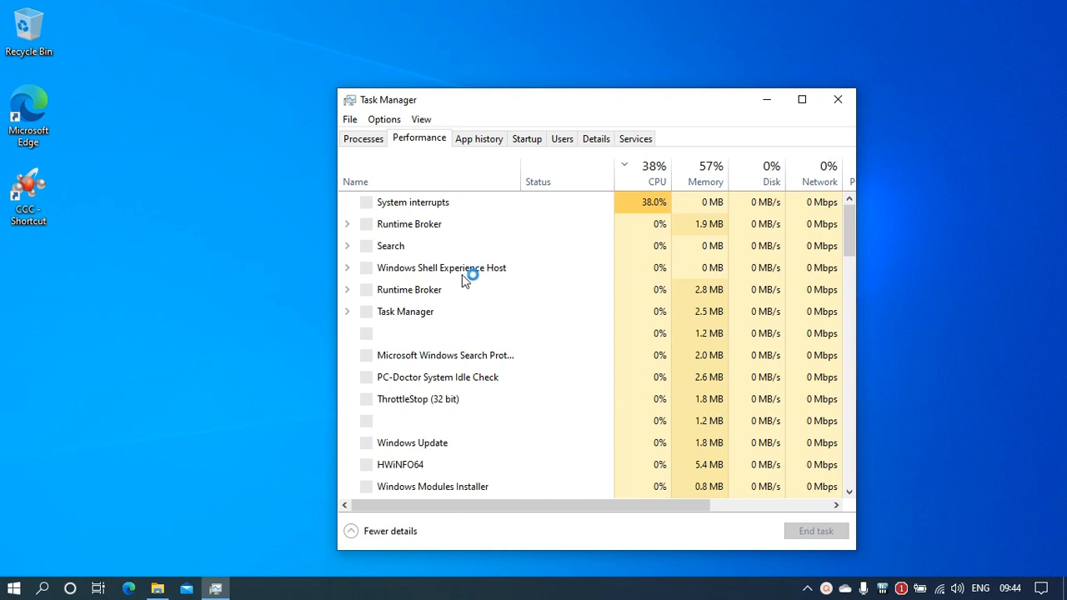
left_click(420, 136)
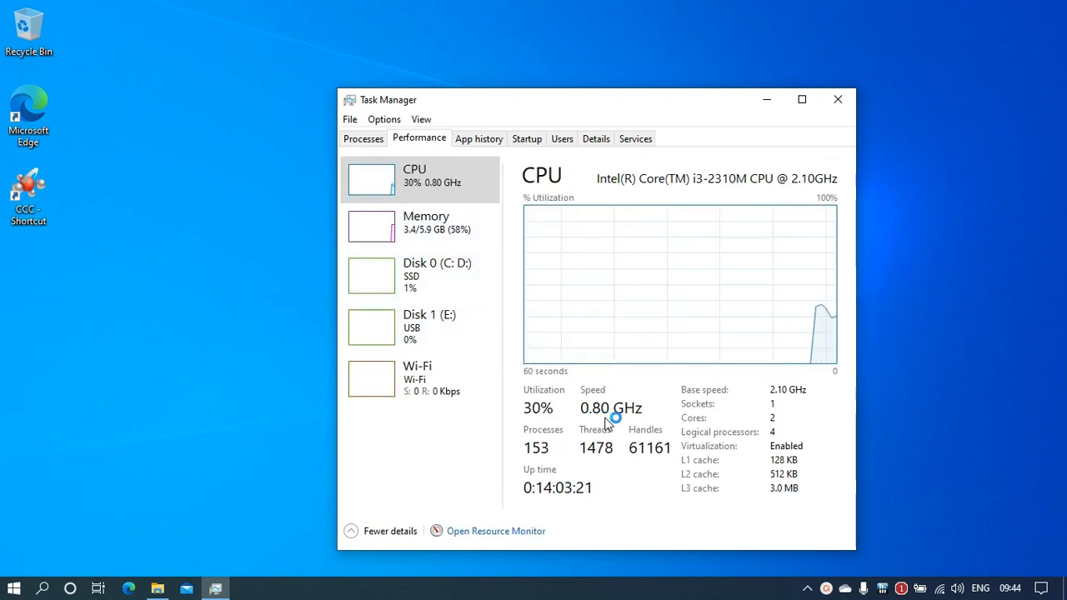
mouse_move(870, 110)
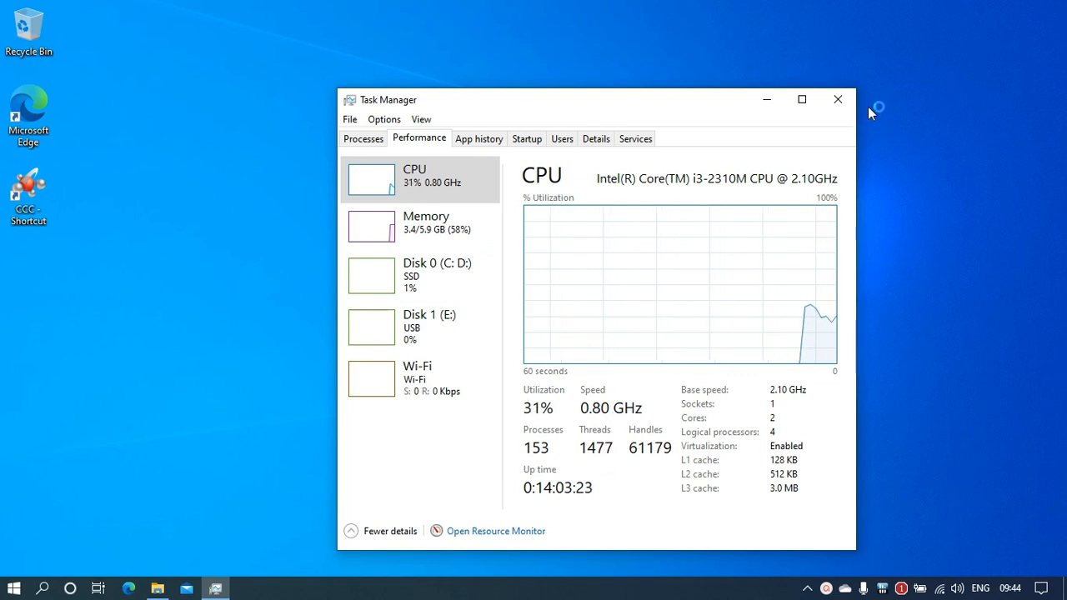
left_click(837, 100)
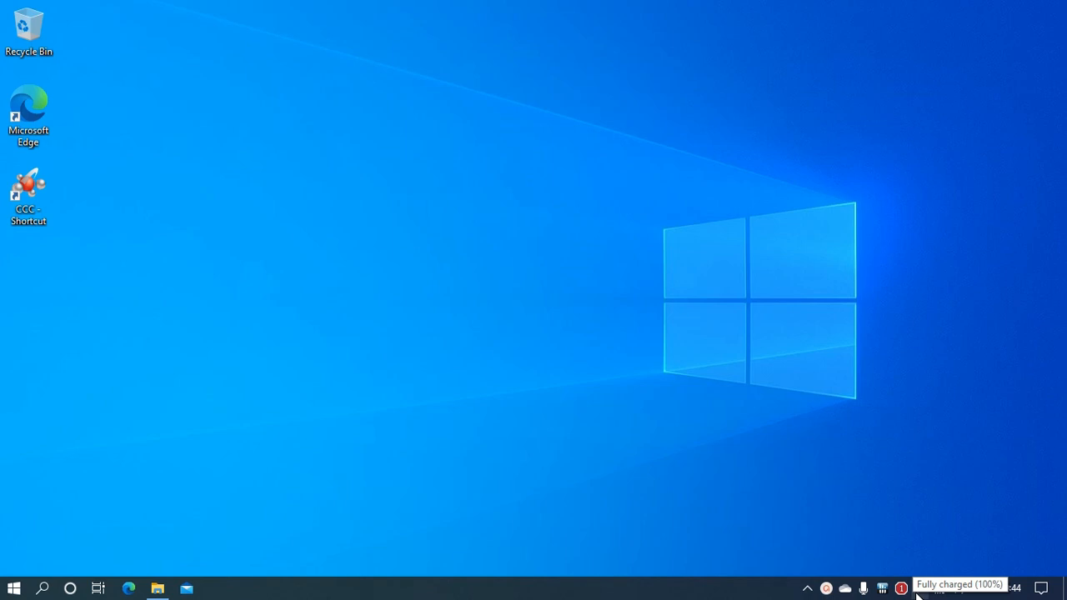
mouse_move(920, 586)
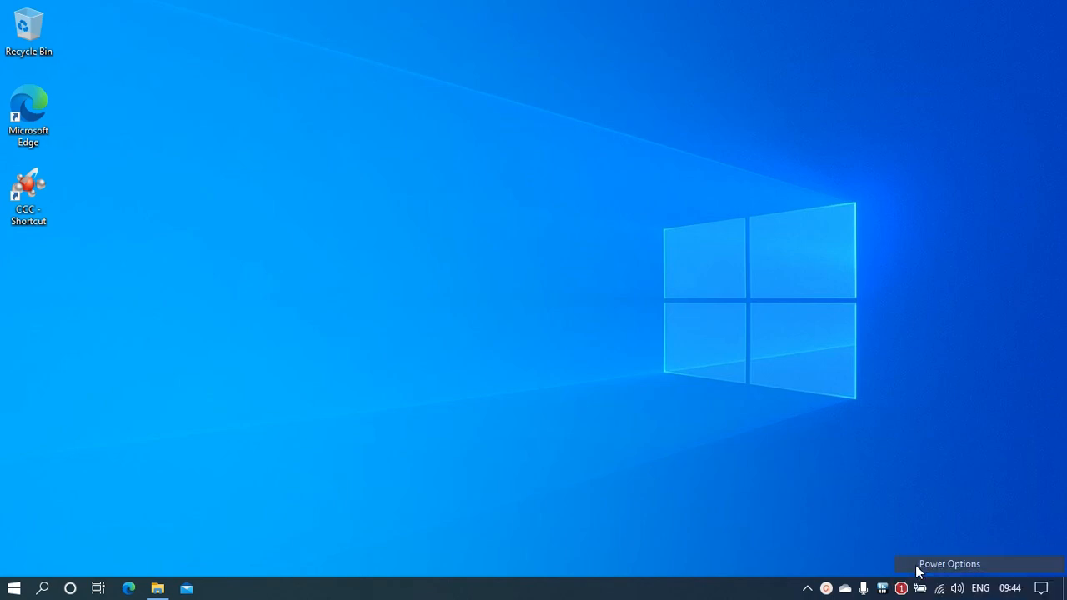
mouse_move(396, 330)
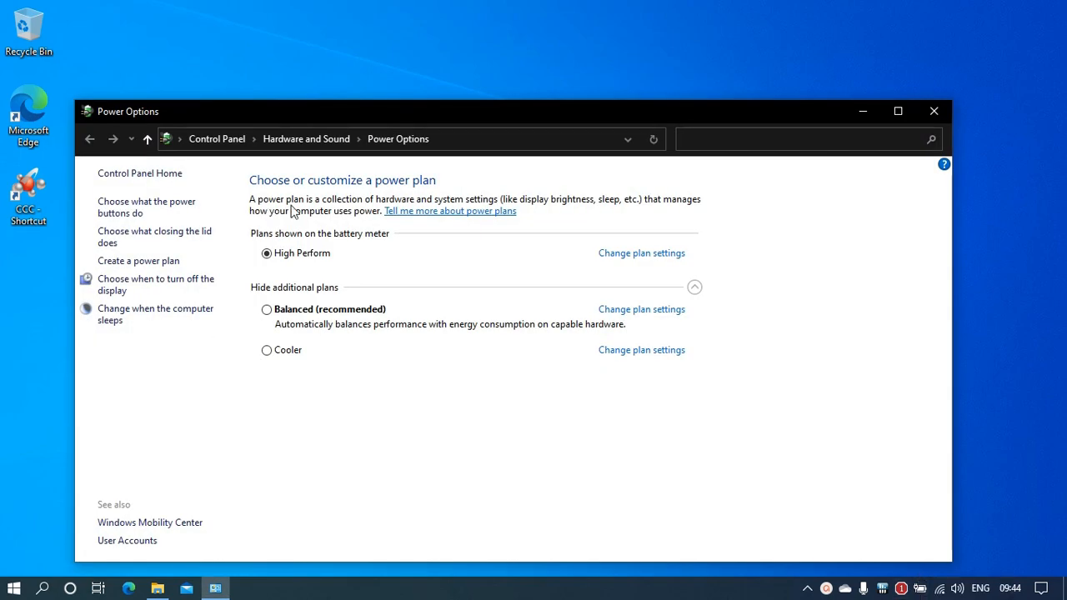
mouse_move(324, 187)
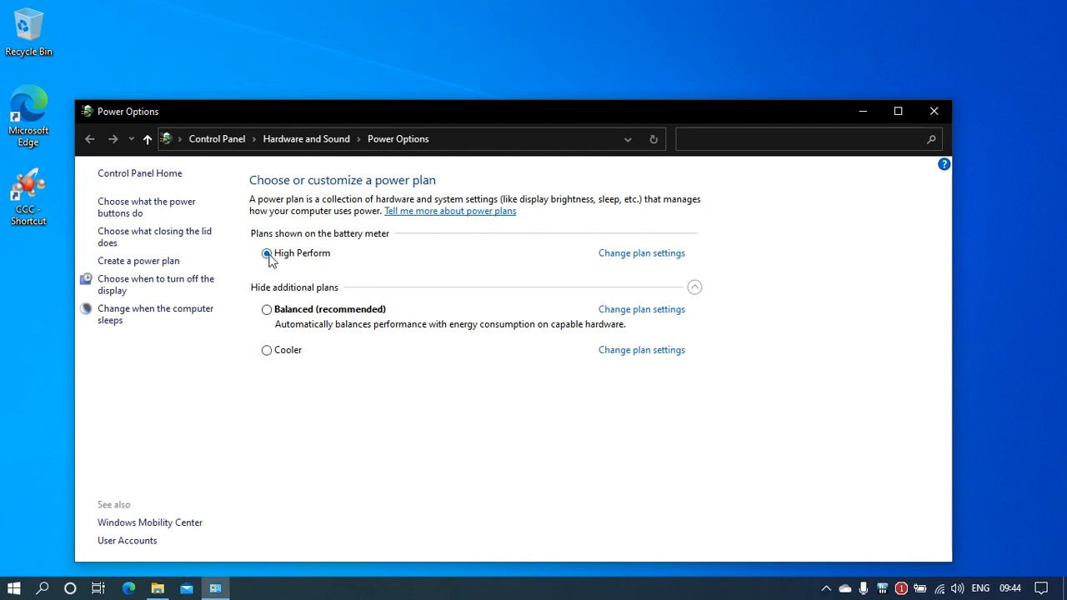
- Select the High Perform power plan in Control Panel's Power Options
left_click(267, 253)
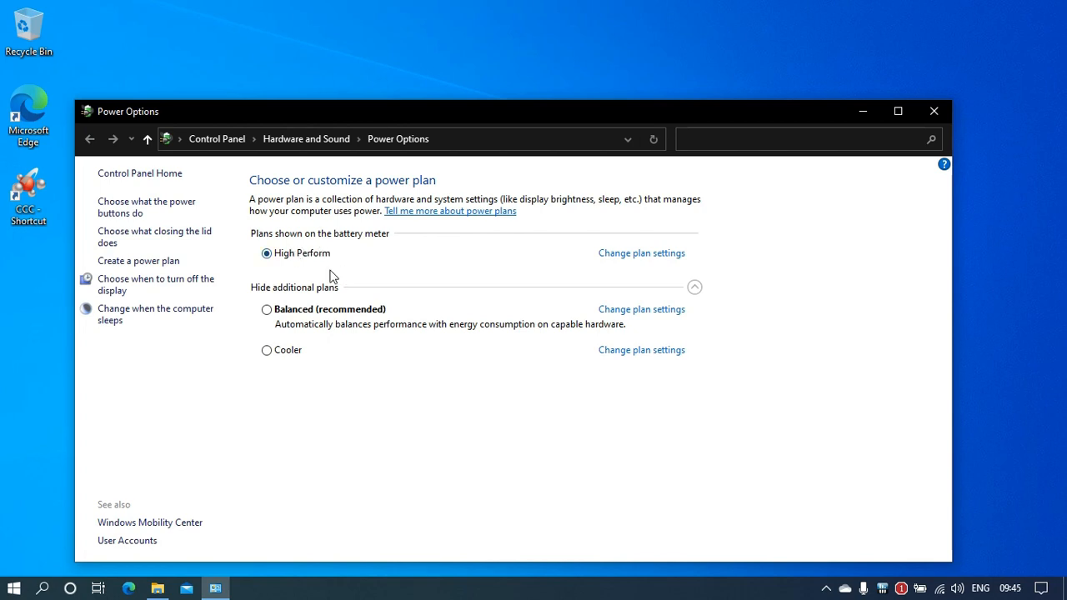
mouse_move(363, 270)
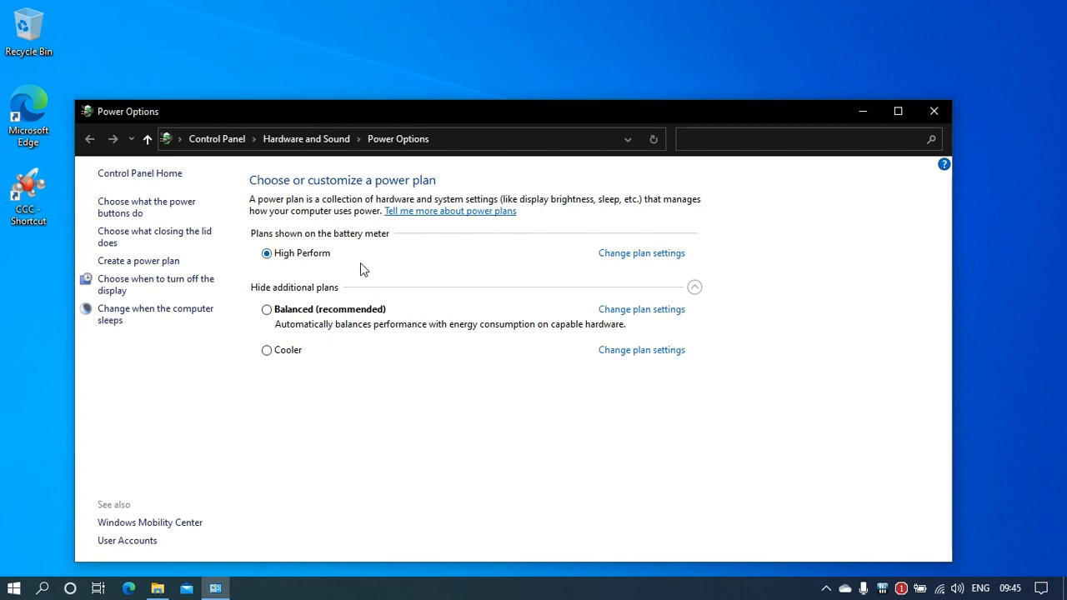
mouse_move(371, 270)
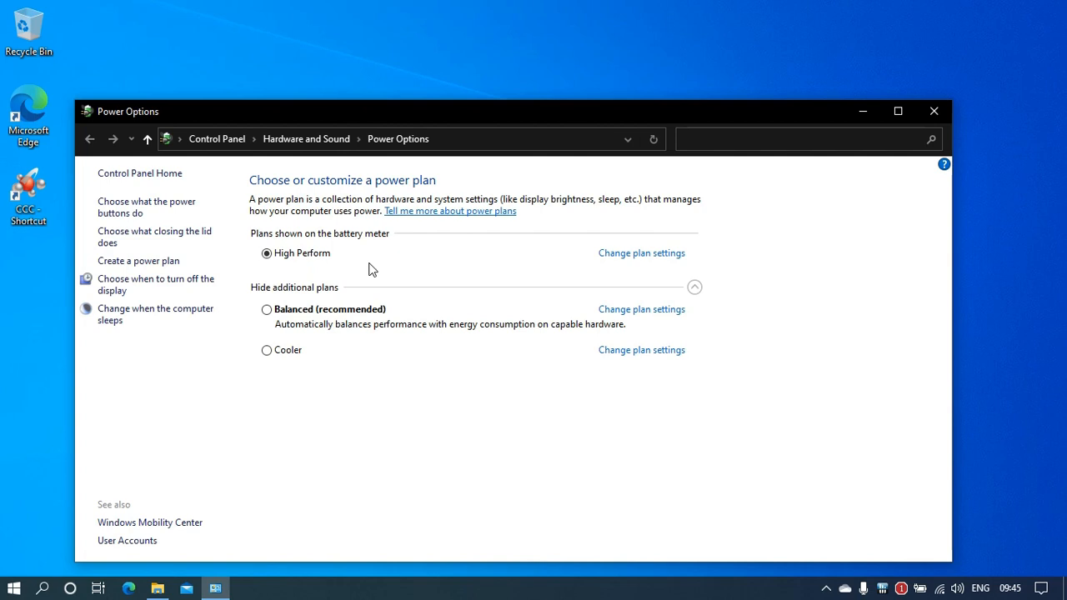
mouse_move(640, 308)
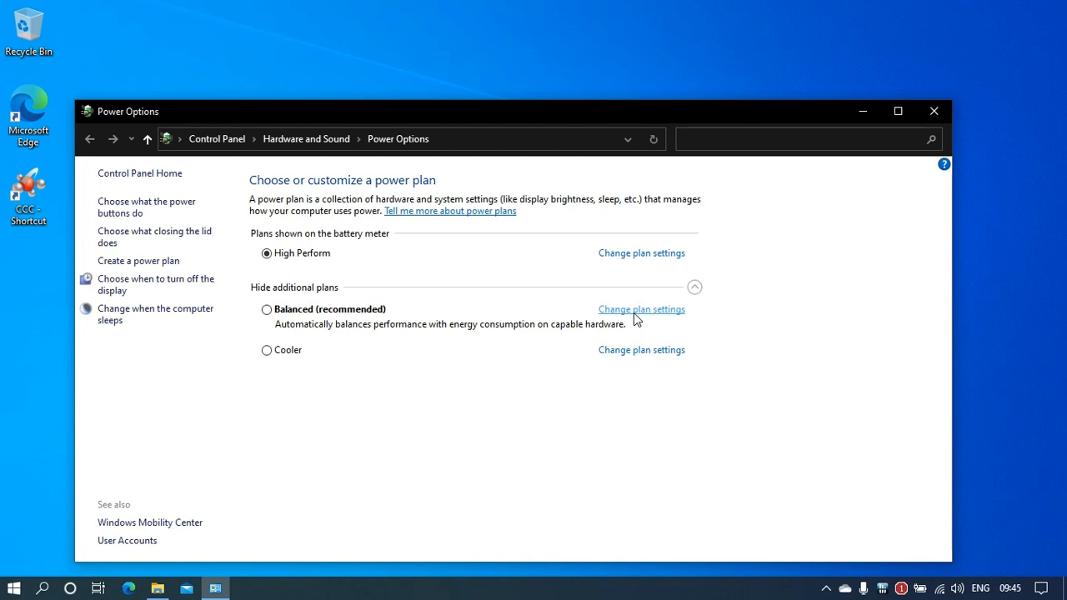
mouse_move(640, 253)
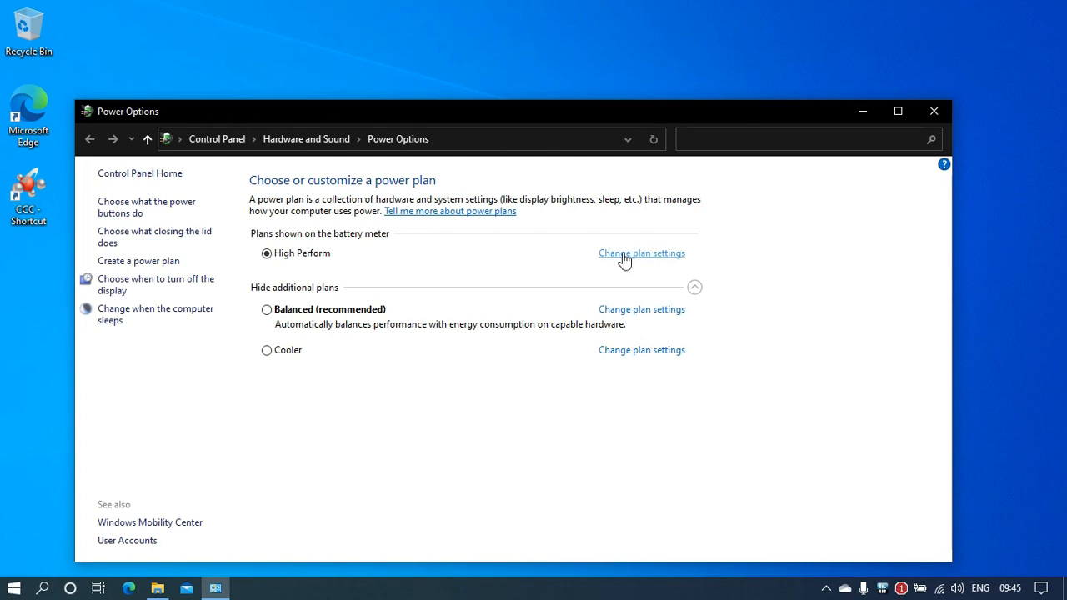
mouse_move(608, 323)
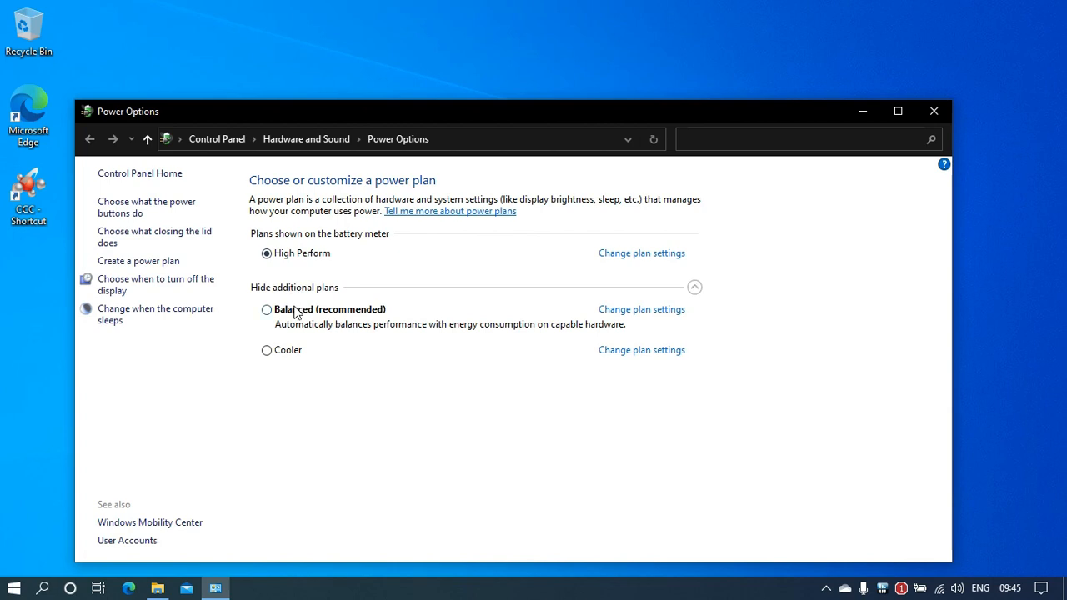
mouse_move(514, 330)
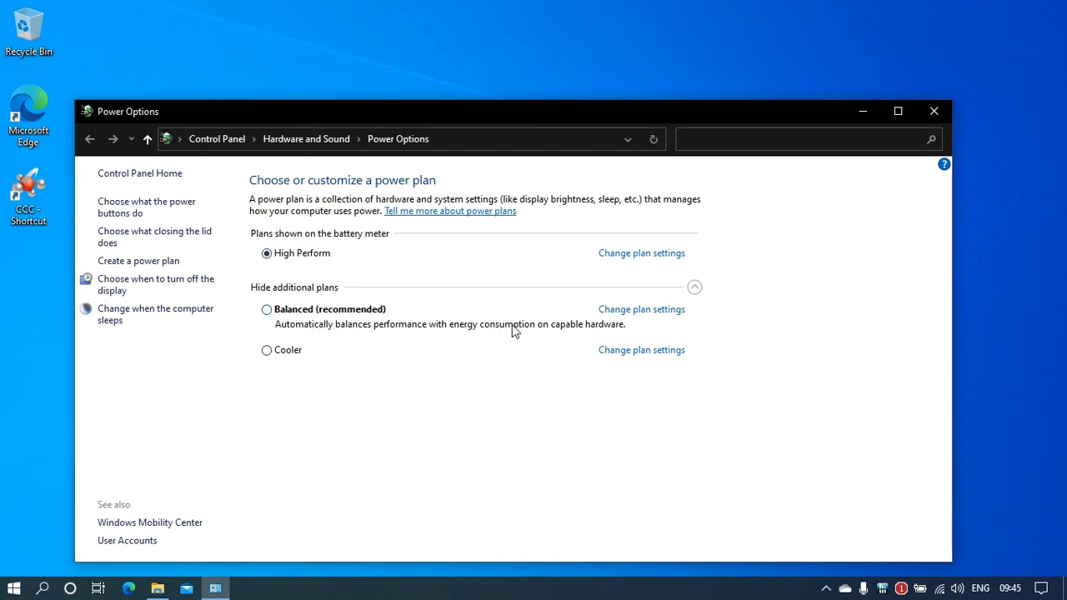
- Go into the Balanced plan's settings and bring up its advanced power settings dialog
left_click(640, 309)
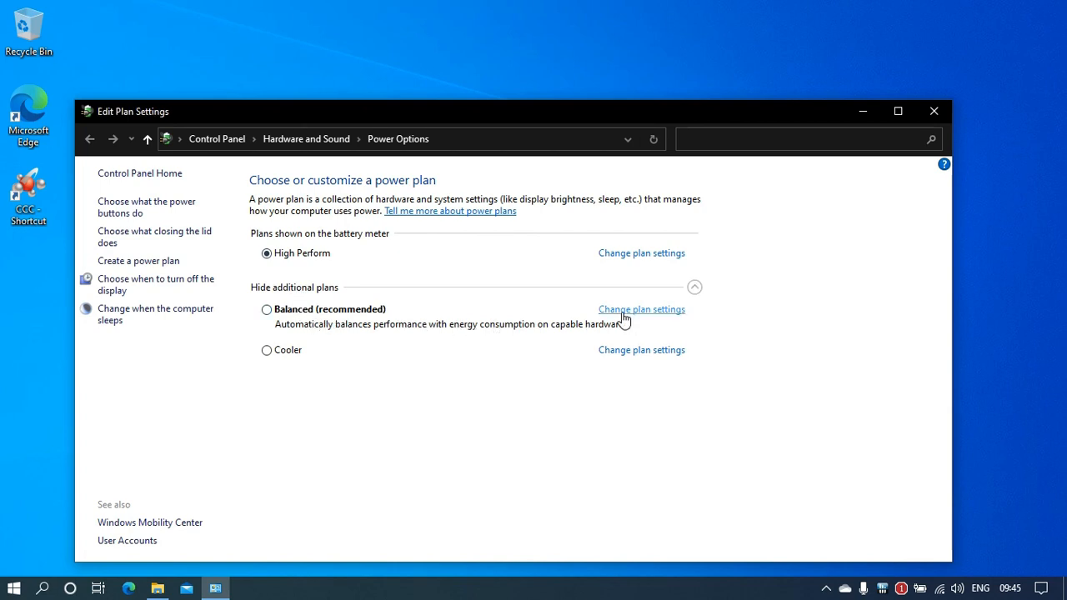
left_click(640, 308)
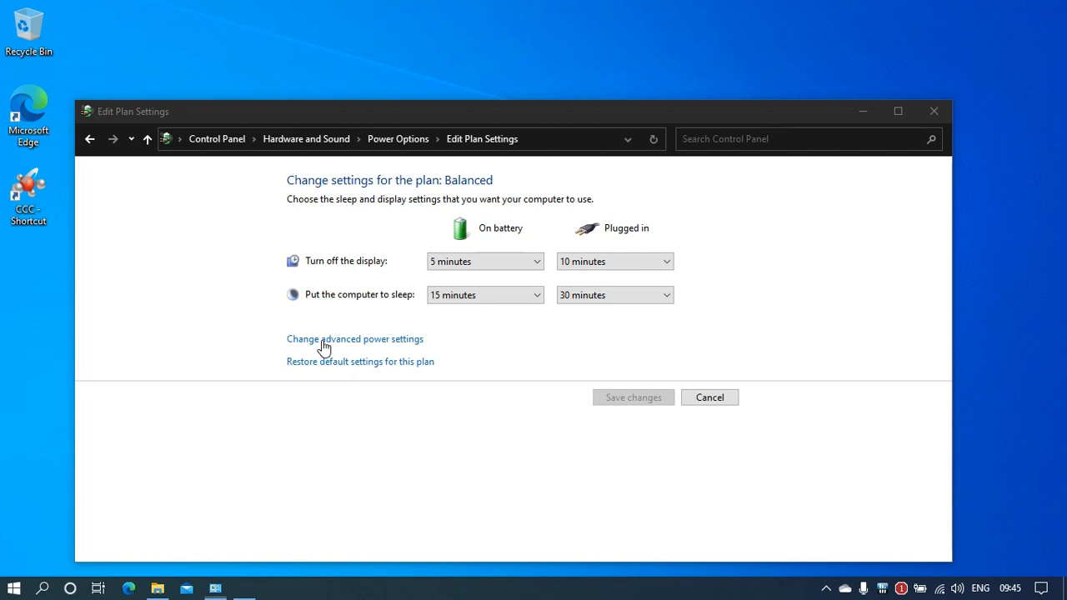
left_click(353, 338)
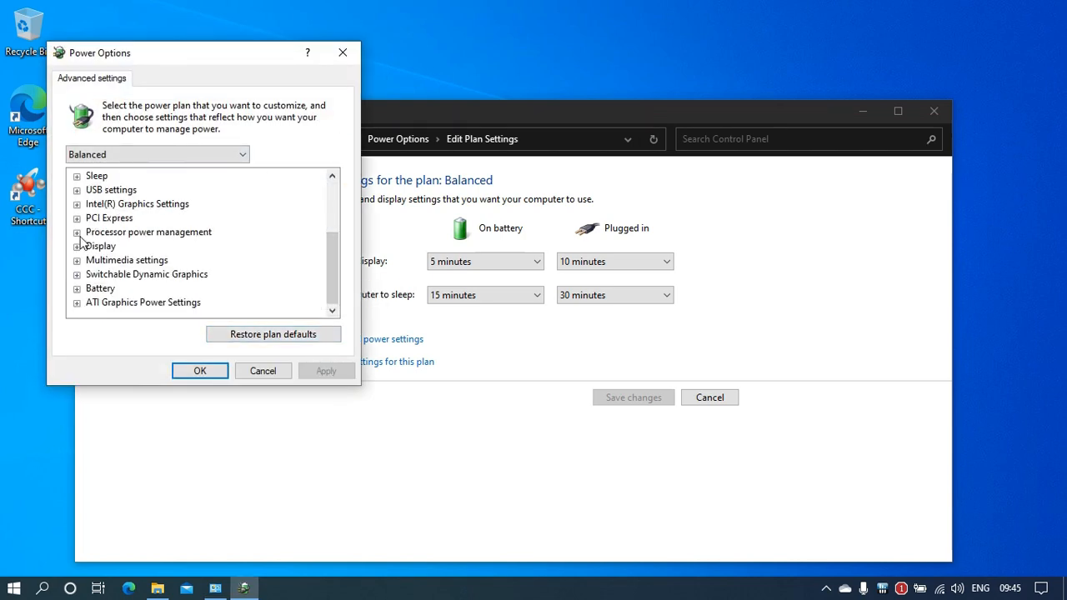
- Under Processor power management, set Maximum processor state to 100% on battery and plugged in
left_click(77, 232)
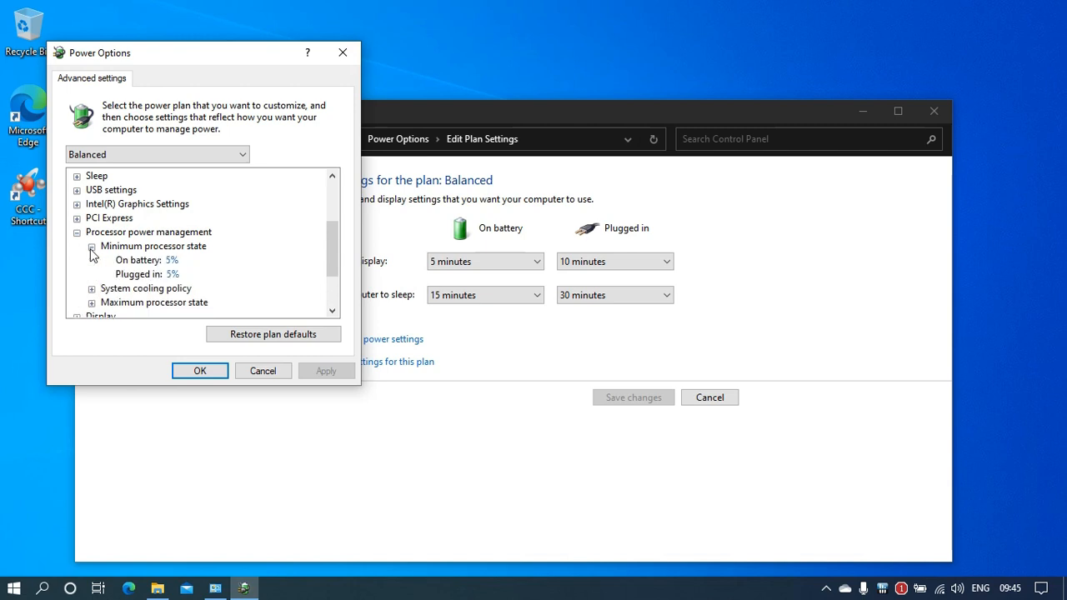
mouse_move(146, 287)
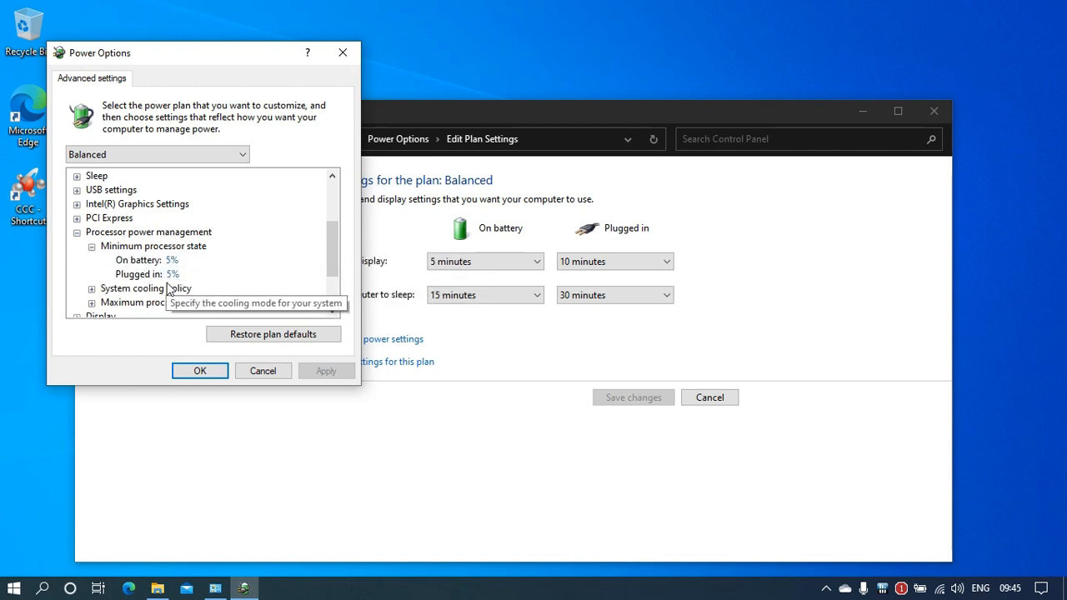
scroll("down", 3)
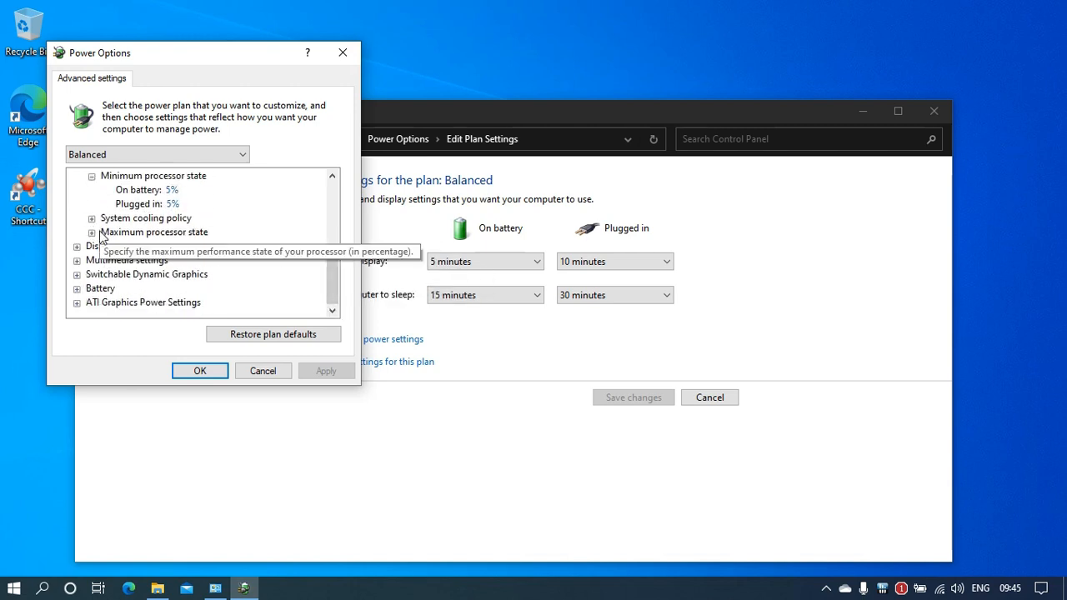
left_click(90, 231)
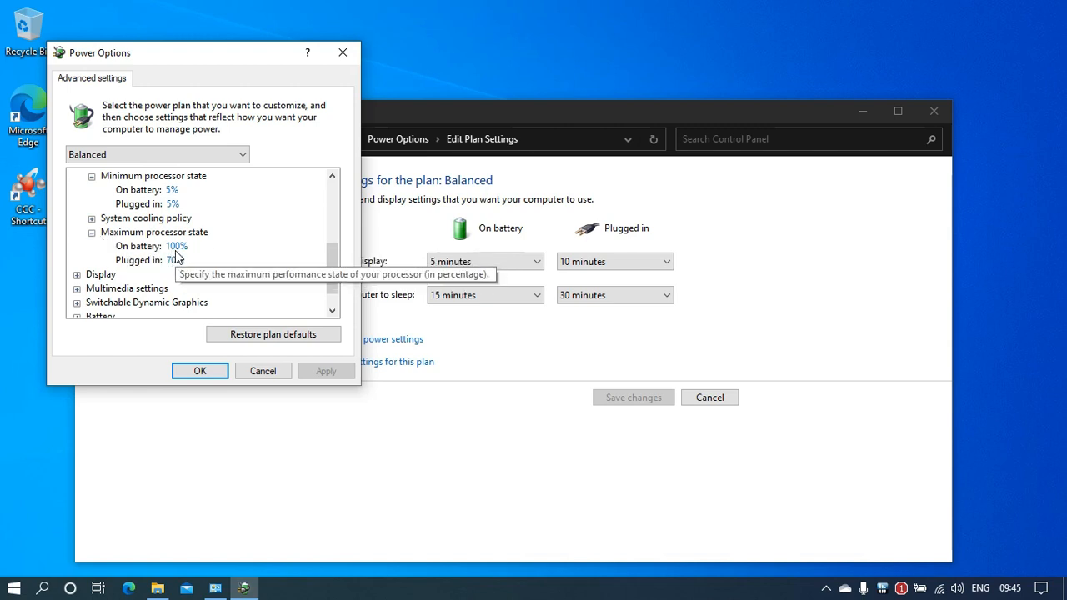
left_click(177, 245)
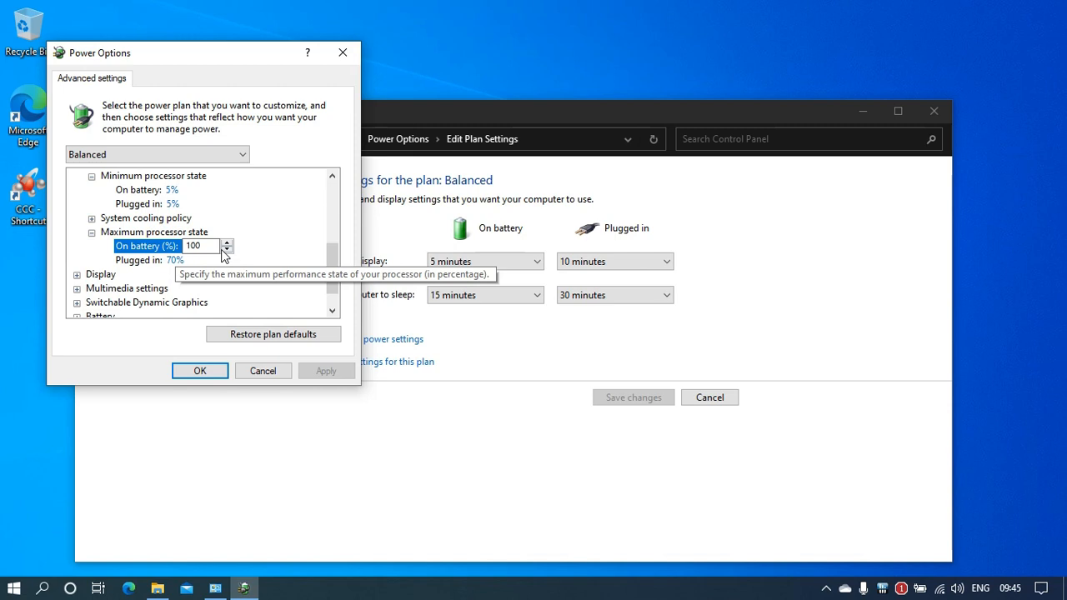
left_click(175, 260)
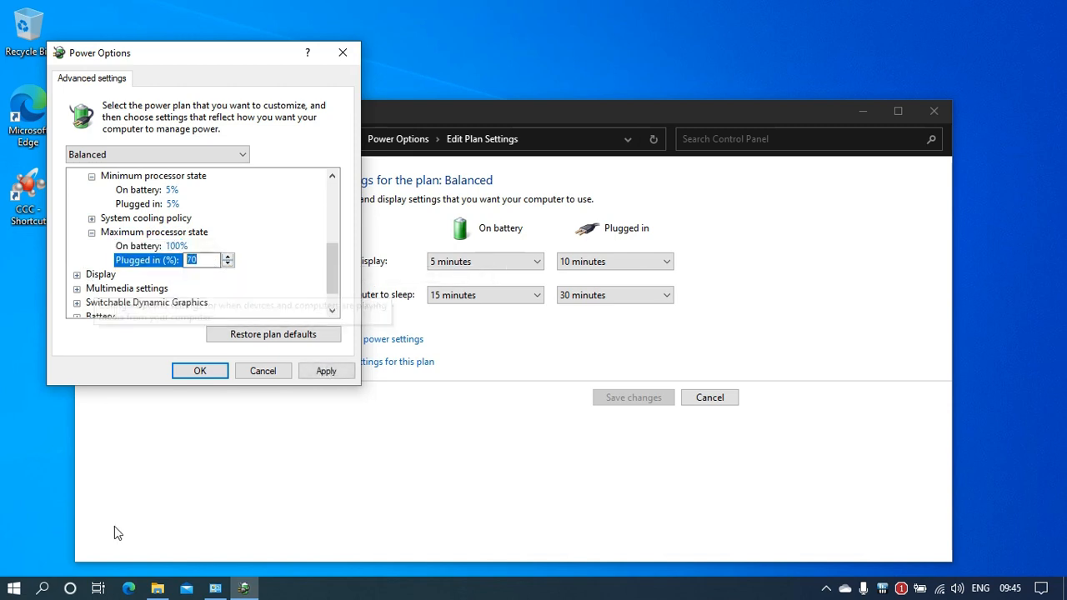
type("100")
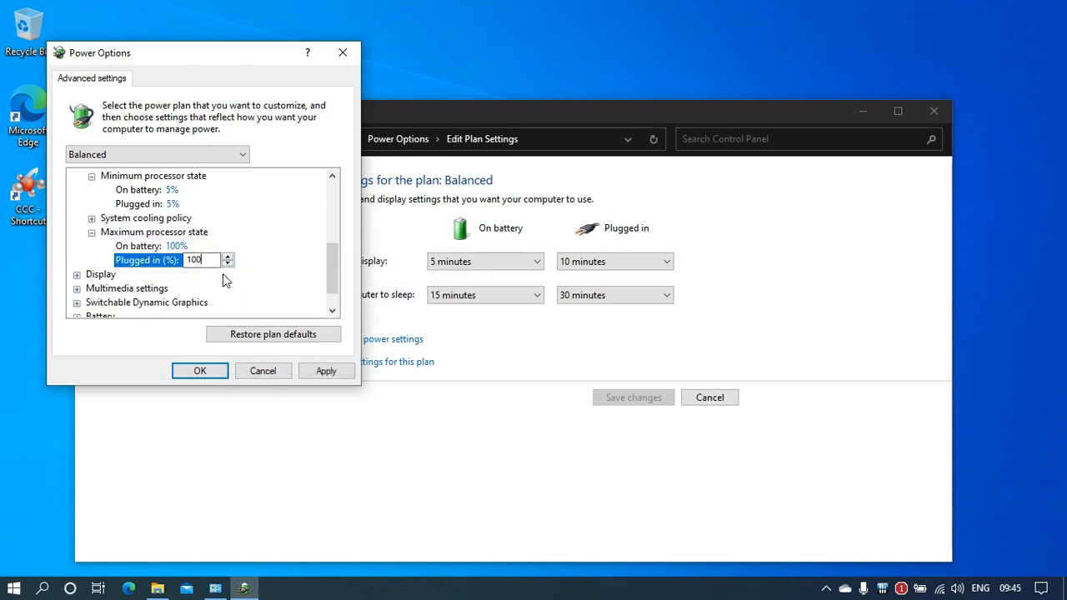
mouse_move(254, 260)
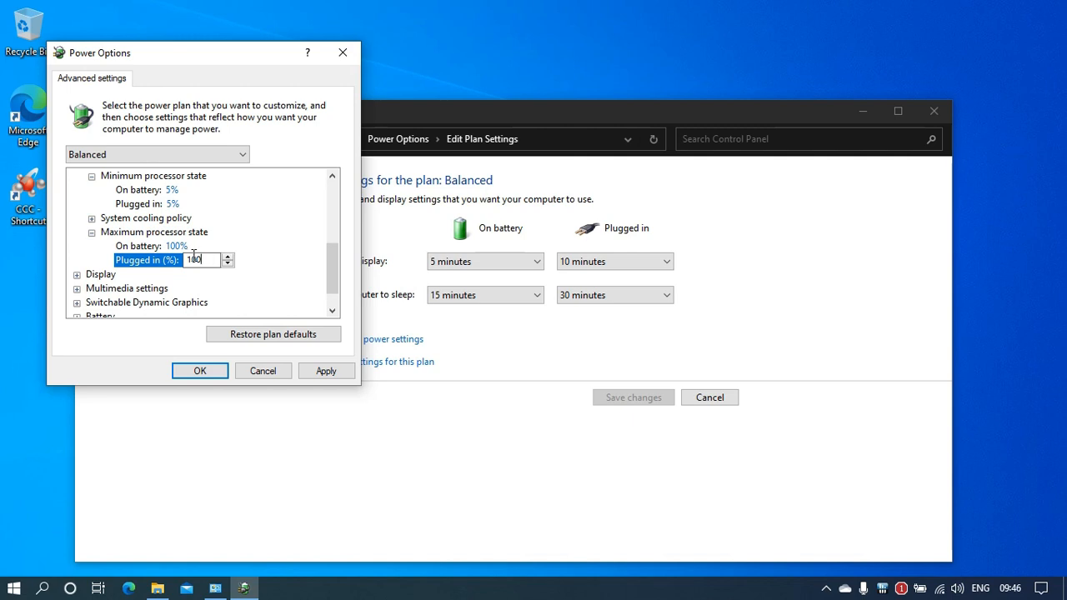
type("100")
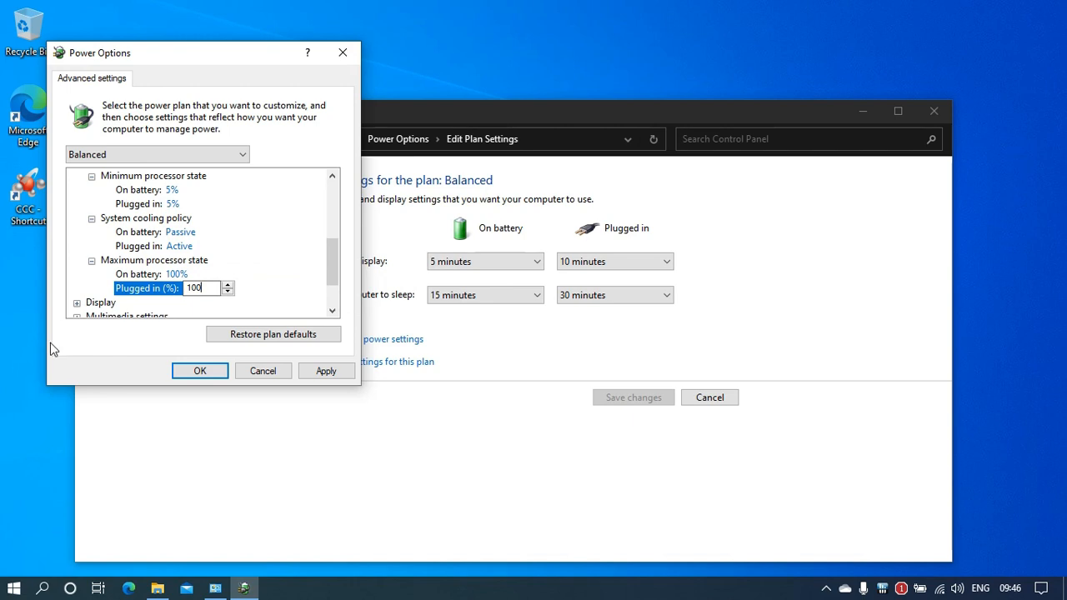
mouse_move(115, 340)
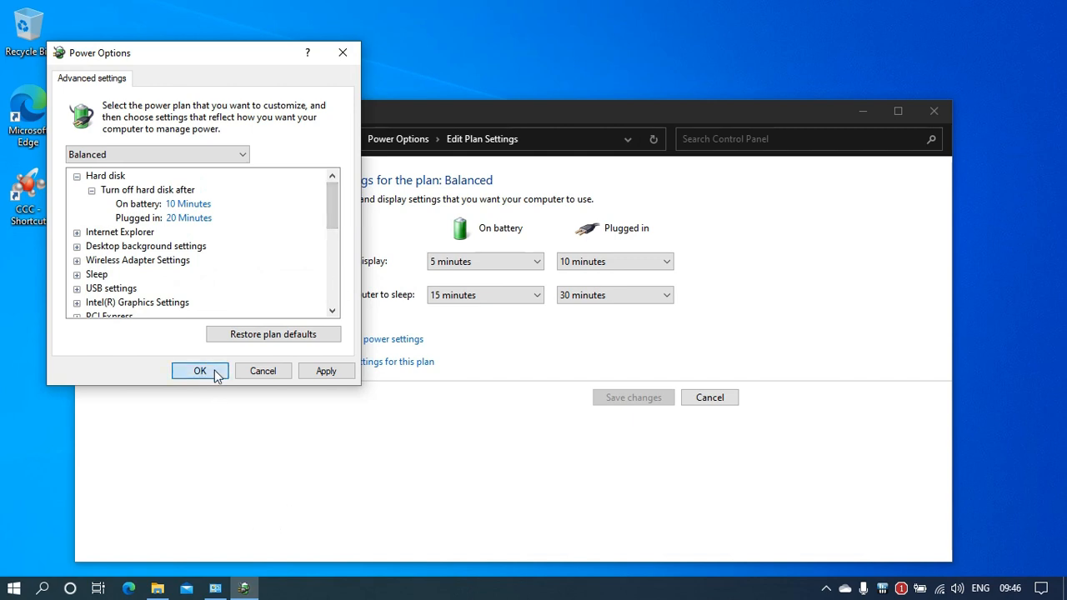
- Apply the power settings with OK and check the CPU speed (0.80 GHz) in Task Manager's Performance view
left_click(200, 370)
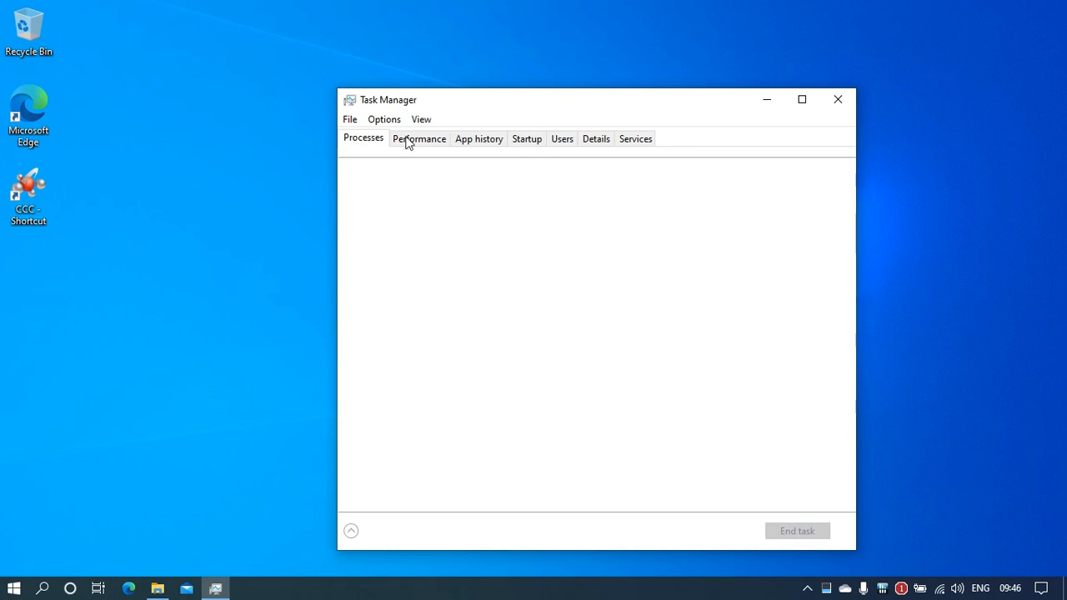
left_click(420, 139)
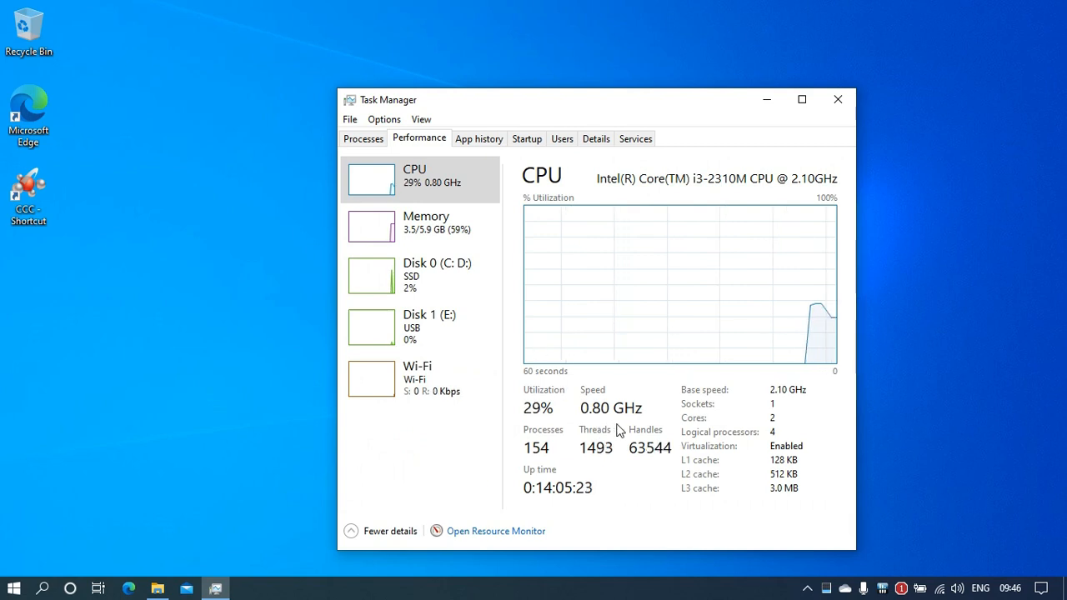
mouse_move(830, 197)
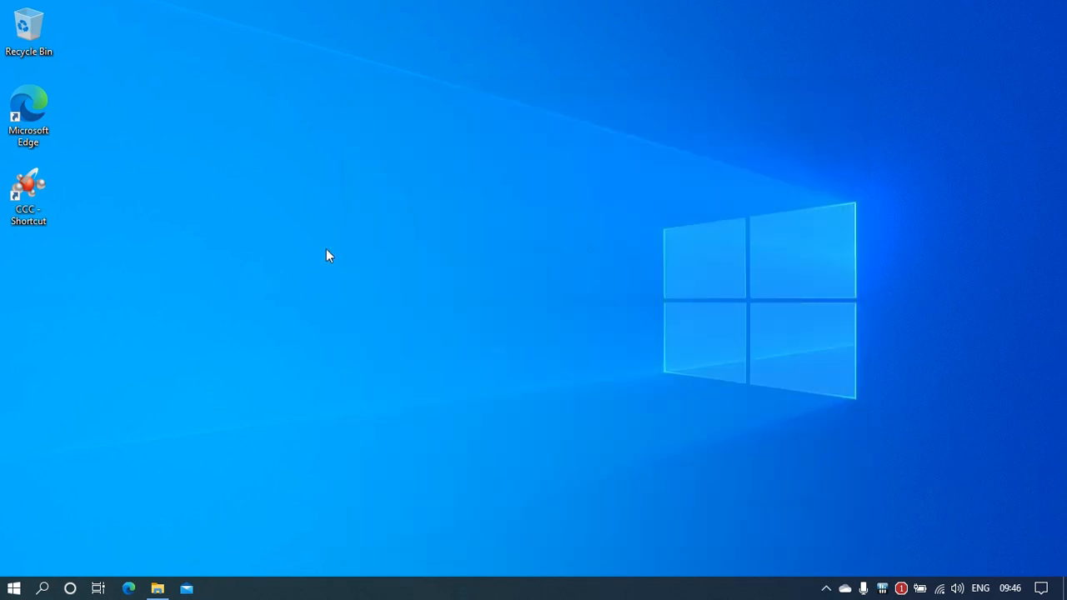
mouse_move(217, 566)
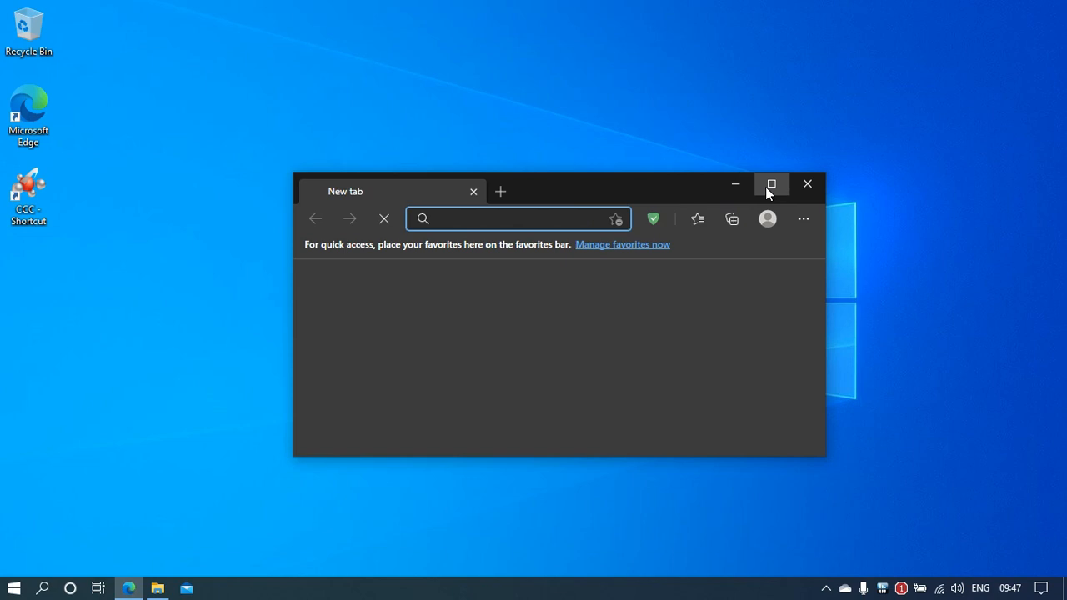
- Maximize the Microsoft Edge window to full screen
left_click(770, 184)
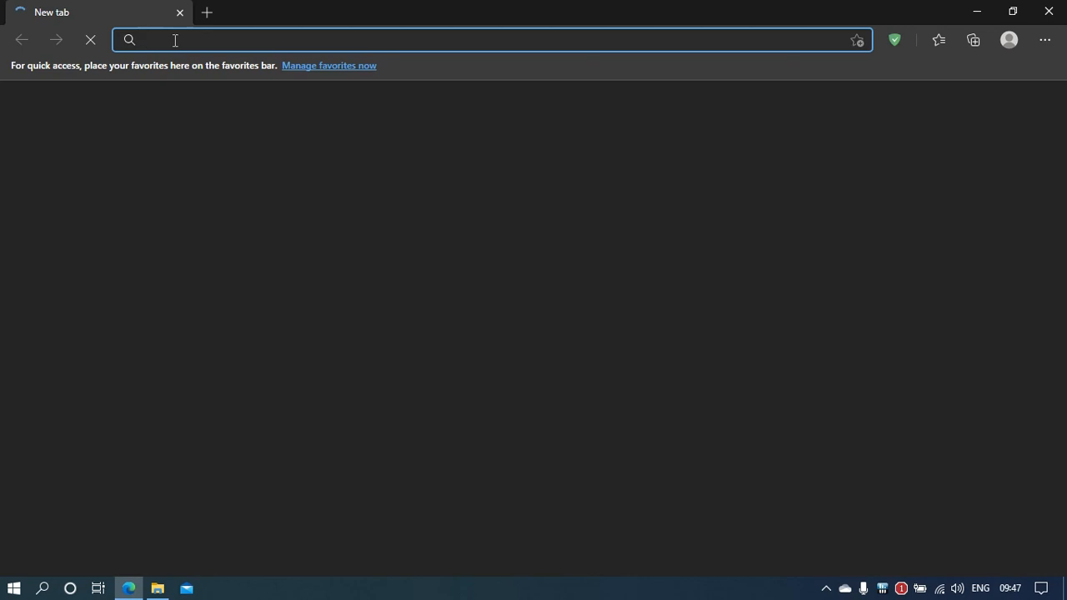
- Search Google for throttlestop and pick the TechPowerUp ThrottleStop 9.3 download result
type("throttlestop&oq=throttlestop&aqs=chrome..69i57j69i60l3.4689j0j1&sourceid=chrome")
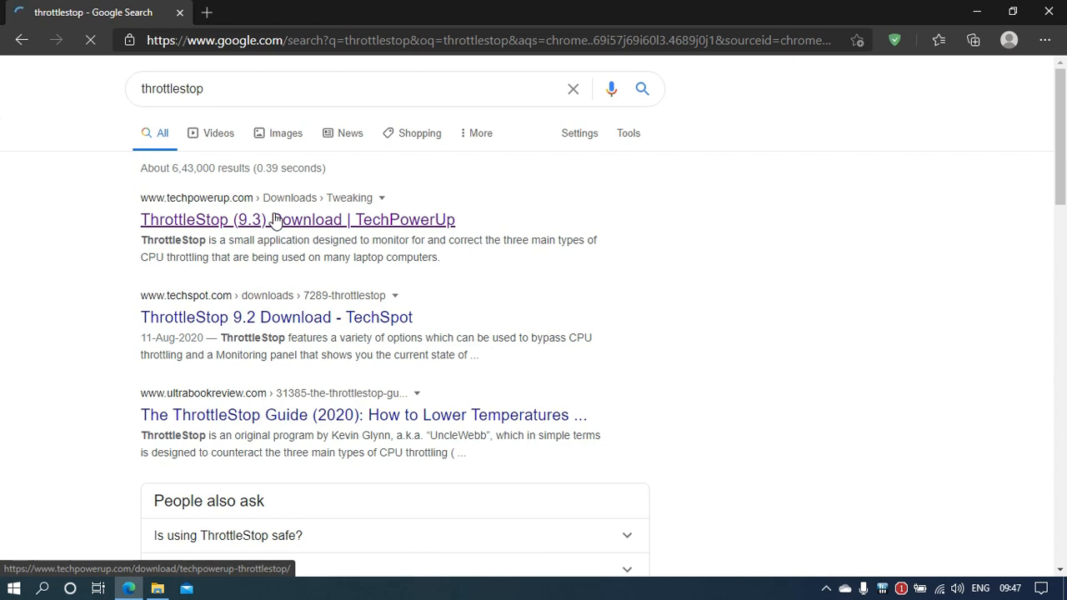
left_click(296, 220)
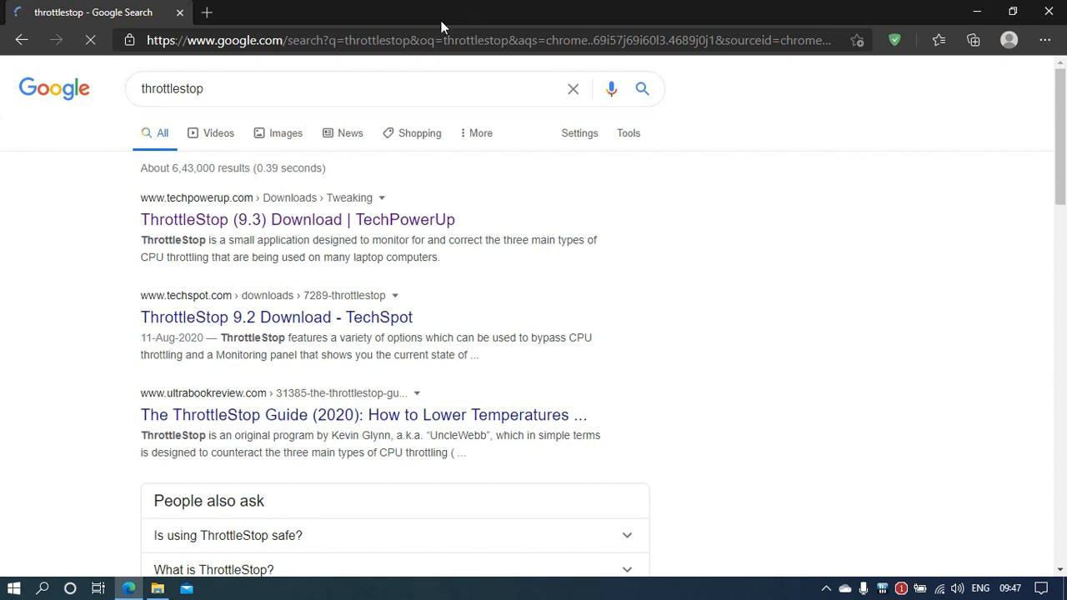
mouse_move(480, 133)
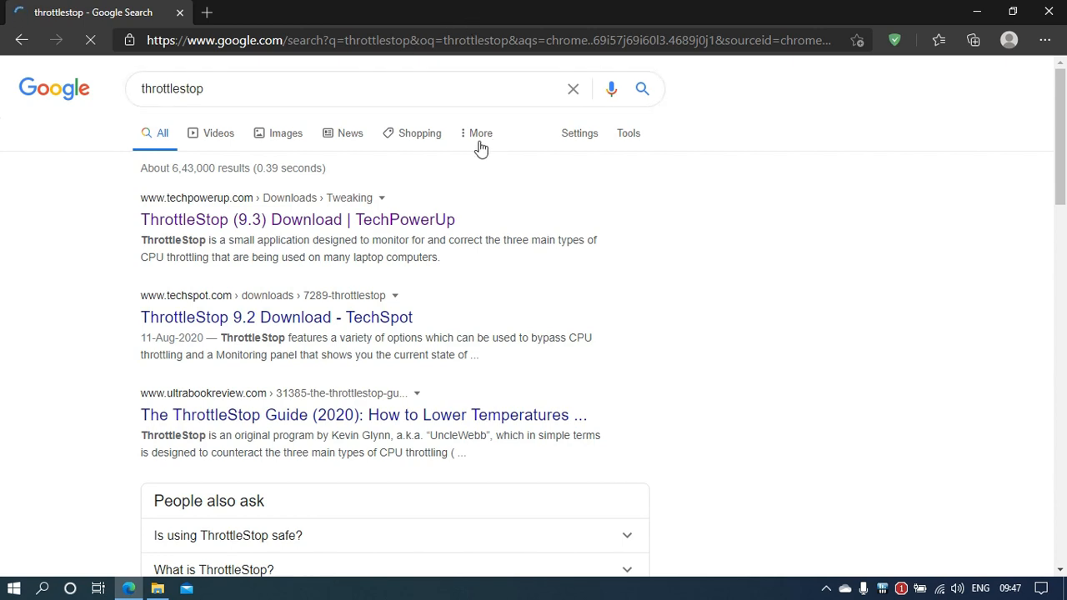
- Browse the TechPowerUp ThrottleStop 9.3 page, request the download, and close Edge
left_click(297, 220)
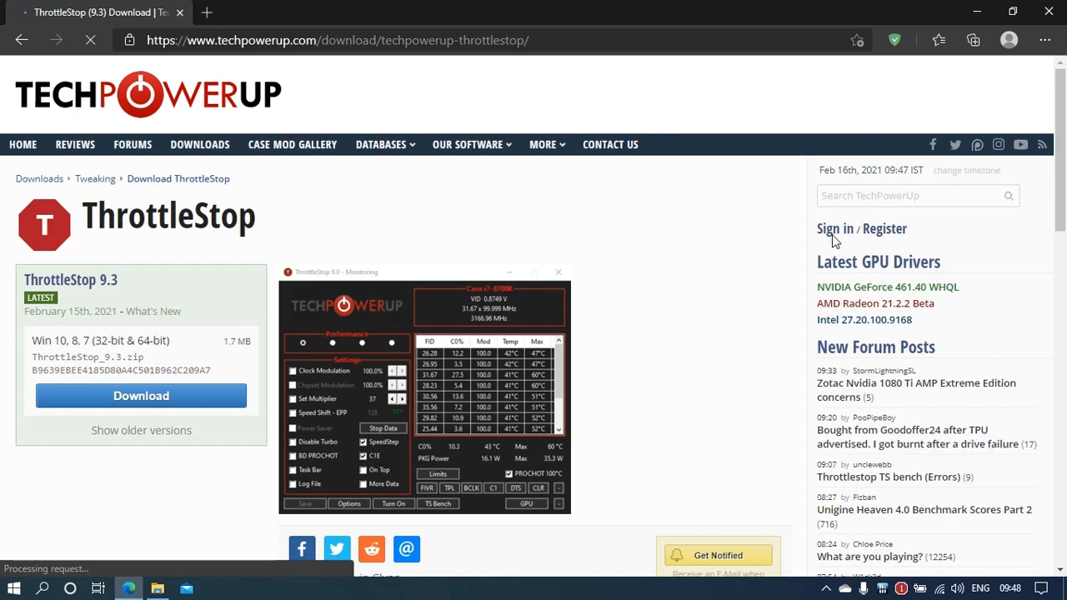
mouse_move(1050, 167)
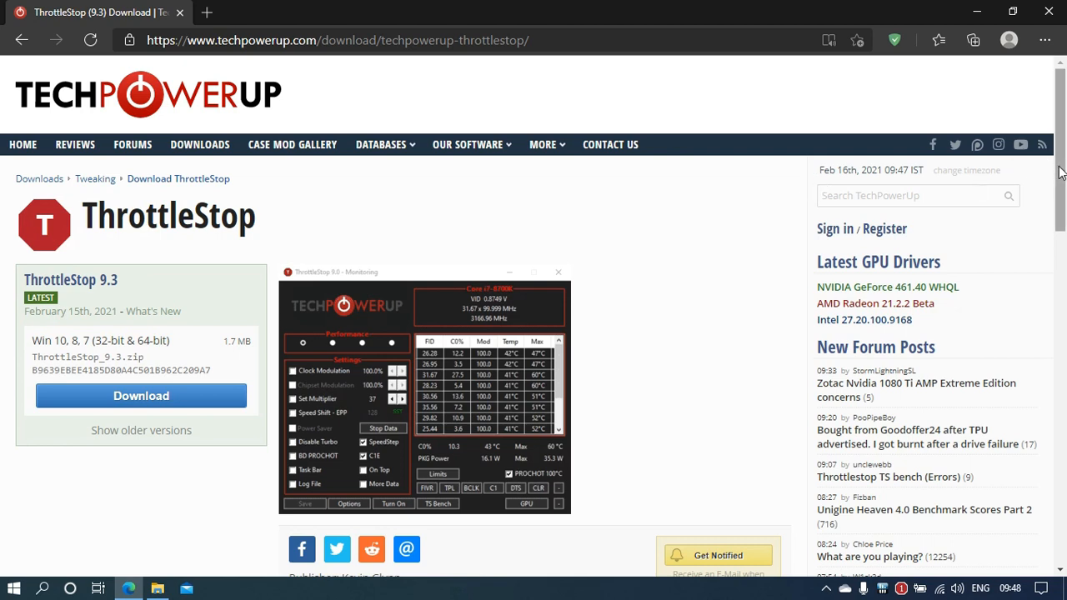
mouse_move(1058, 170)
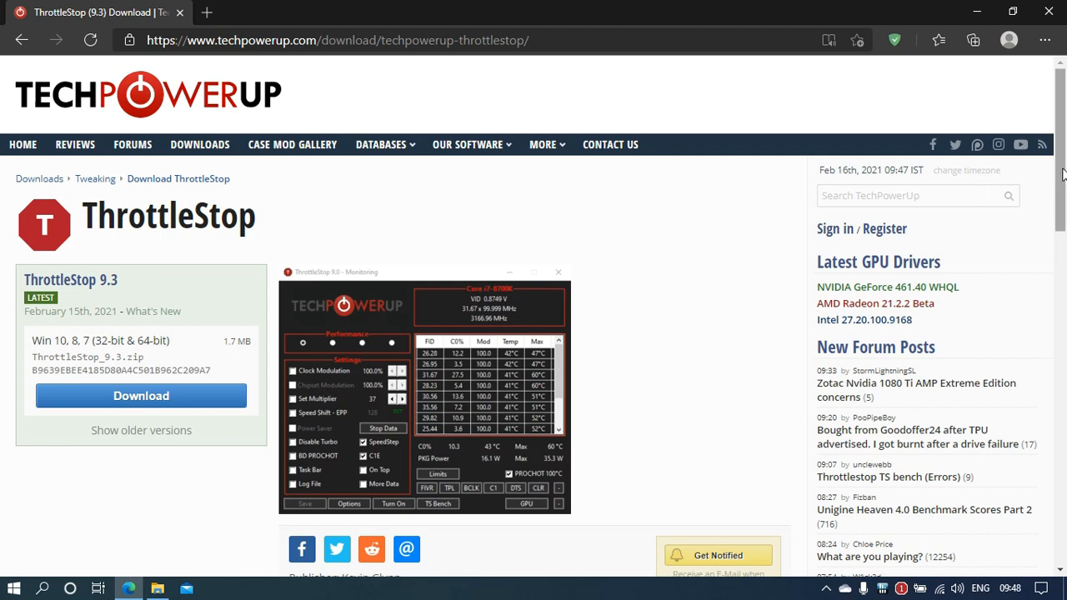
scroll("down", 3)
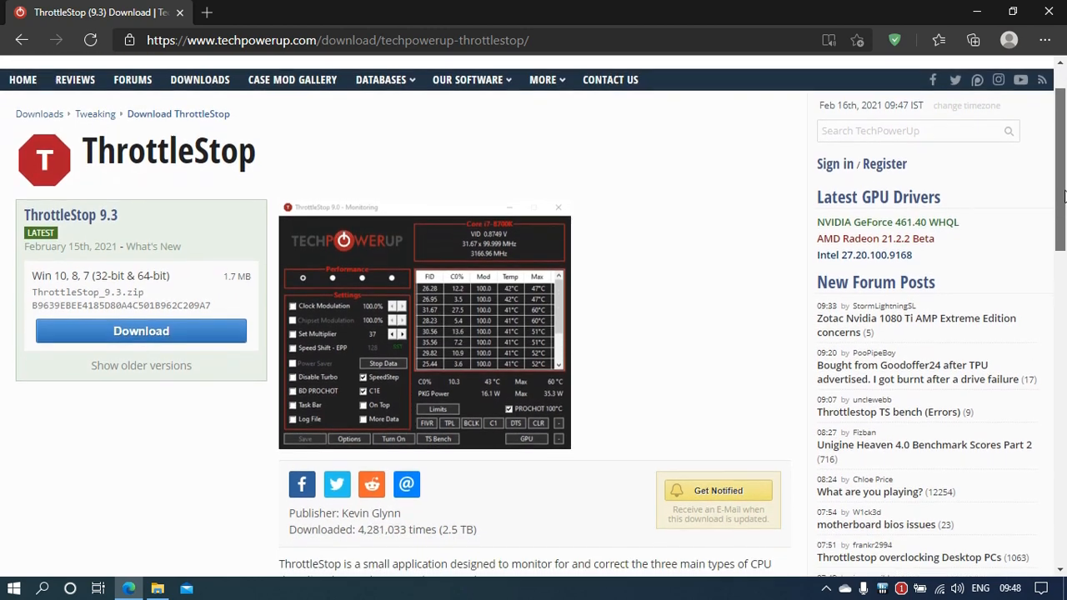
scroll("down", 3)
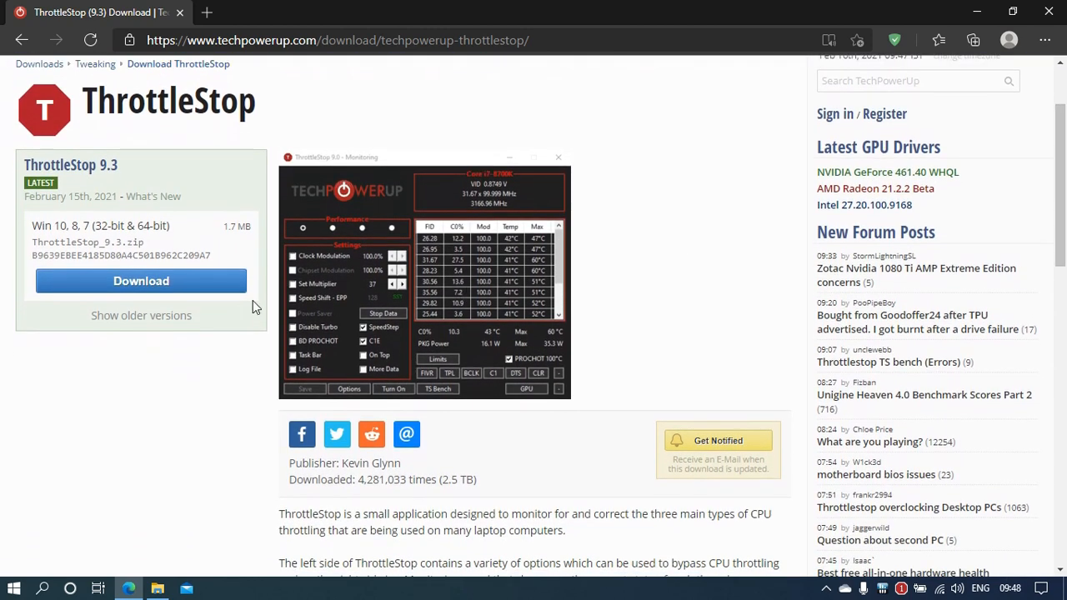
mouse_move(124, 226)
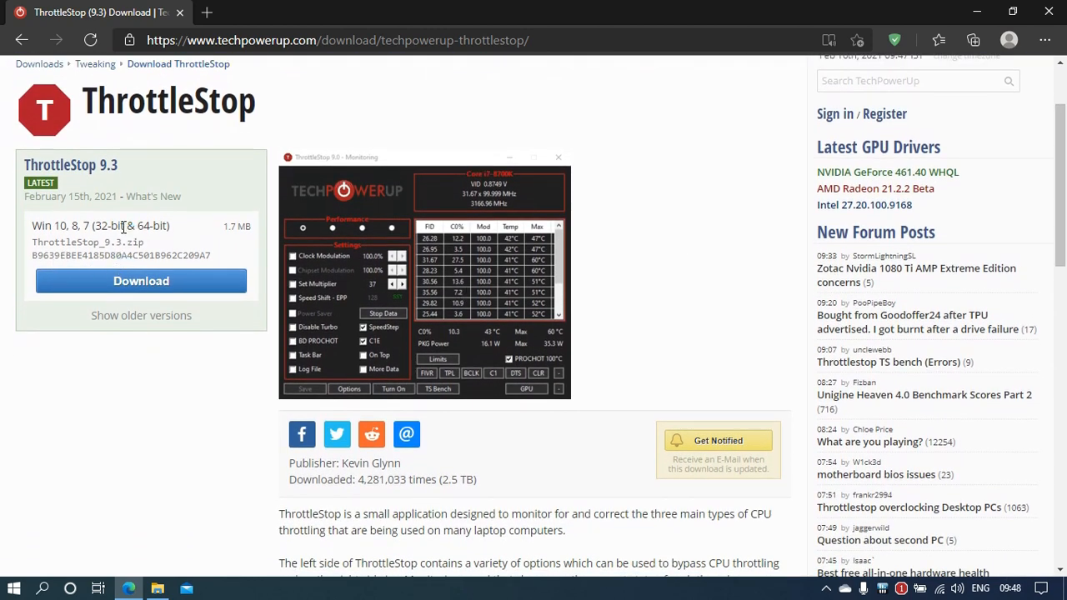
mouse_move(820, 287)
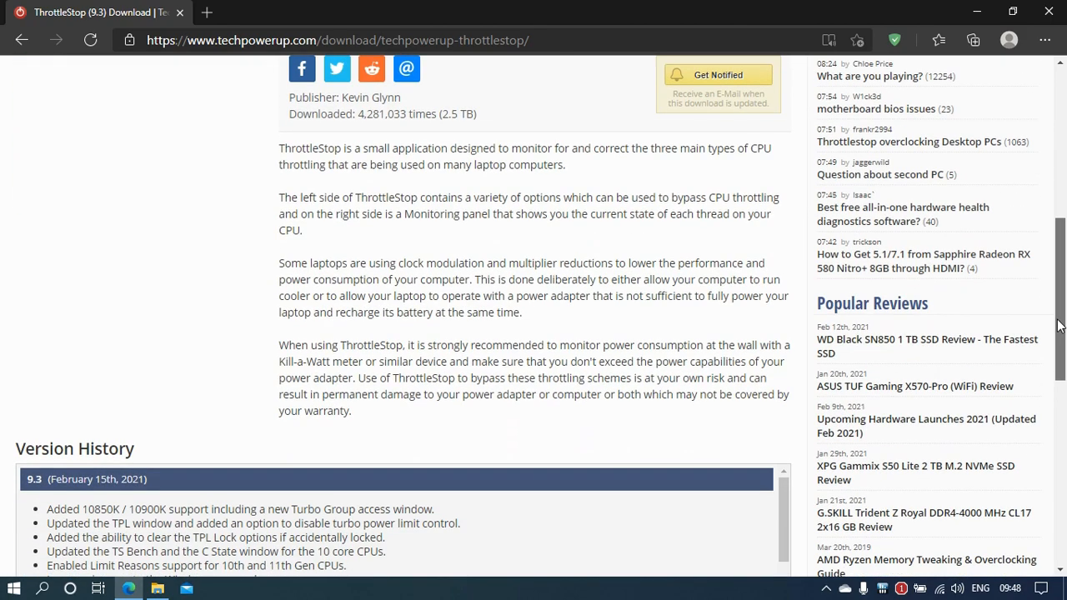
scroll("up", 3)
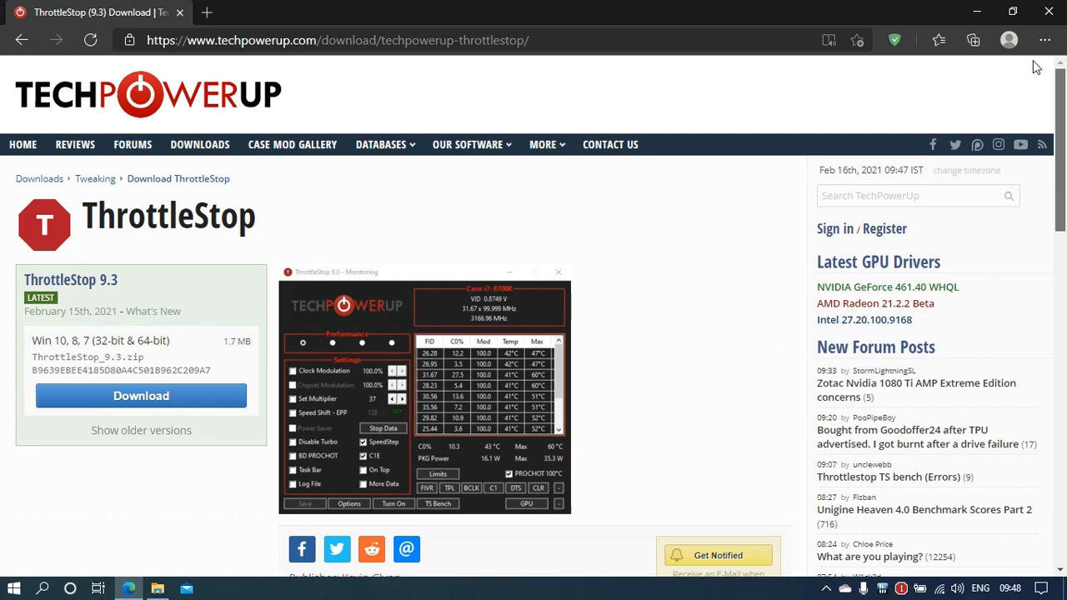
mouse_move(503, 6)
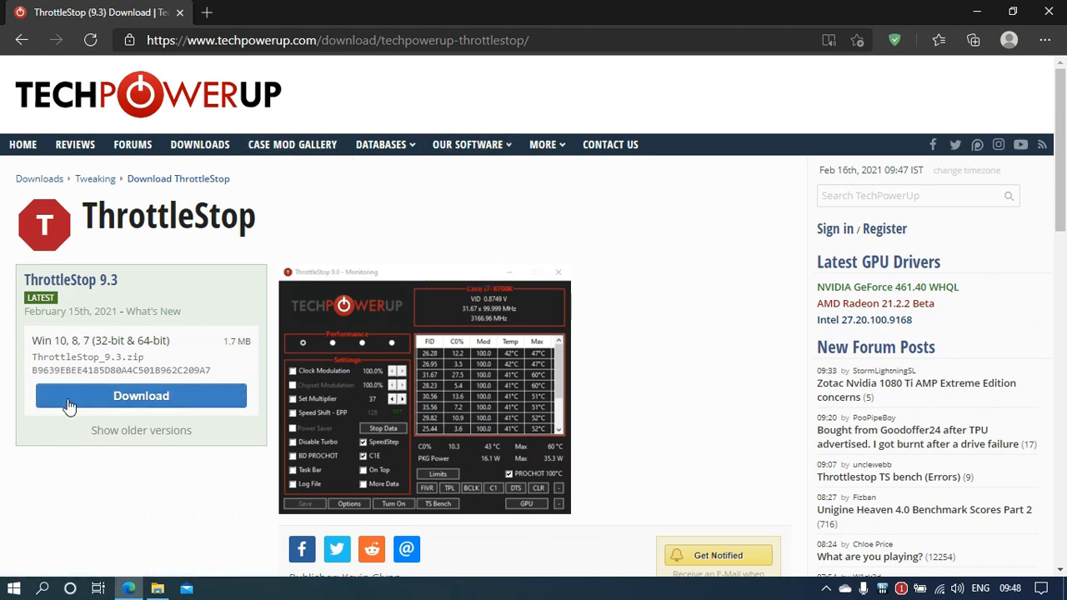
left_click(1011, 10)
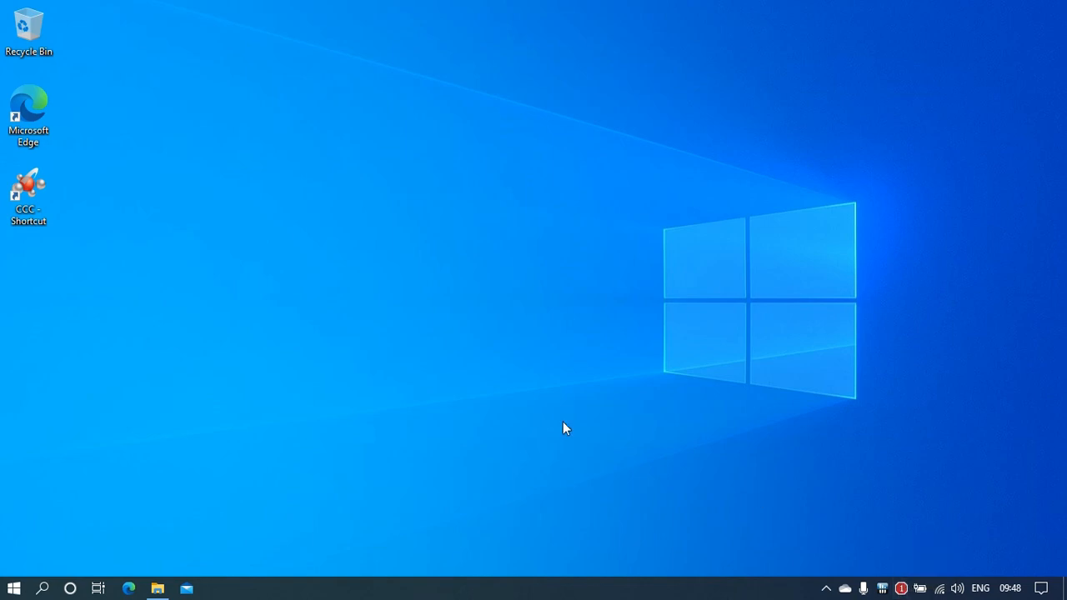
- In Downloads, view the ThrottleStop_9.2.zip contents, select ThrottleStop.exe, then close Explorer
left_click(157, 589)
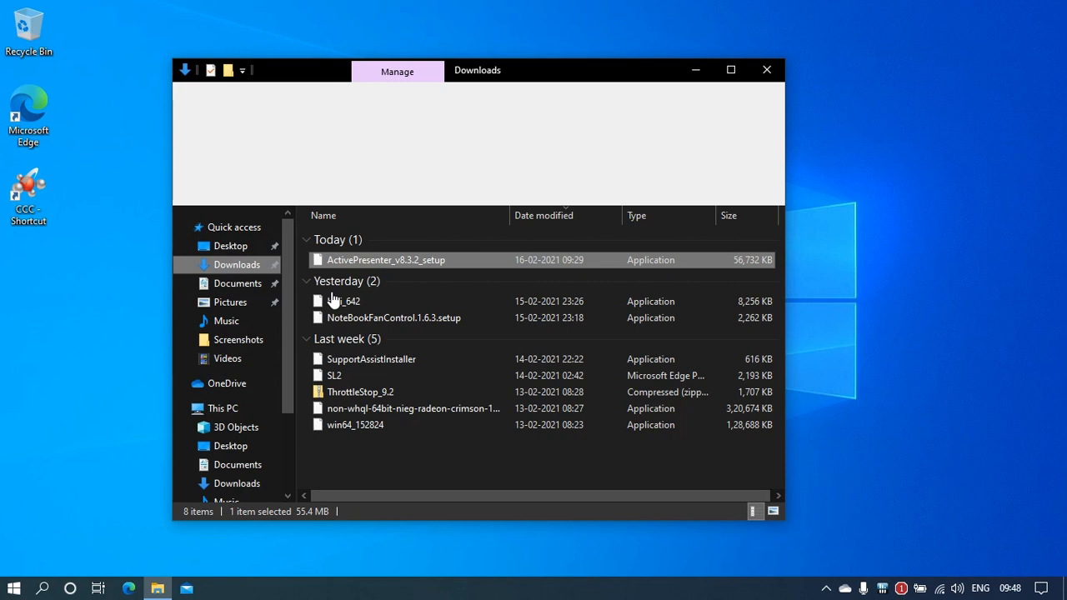
mouse_move(450, 405)
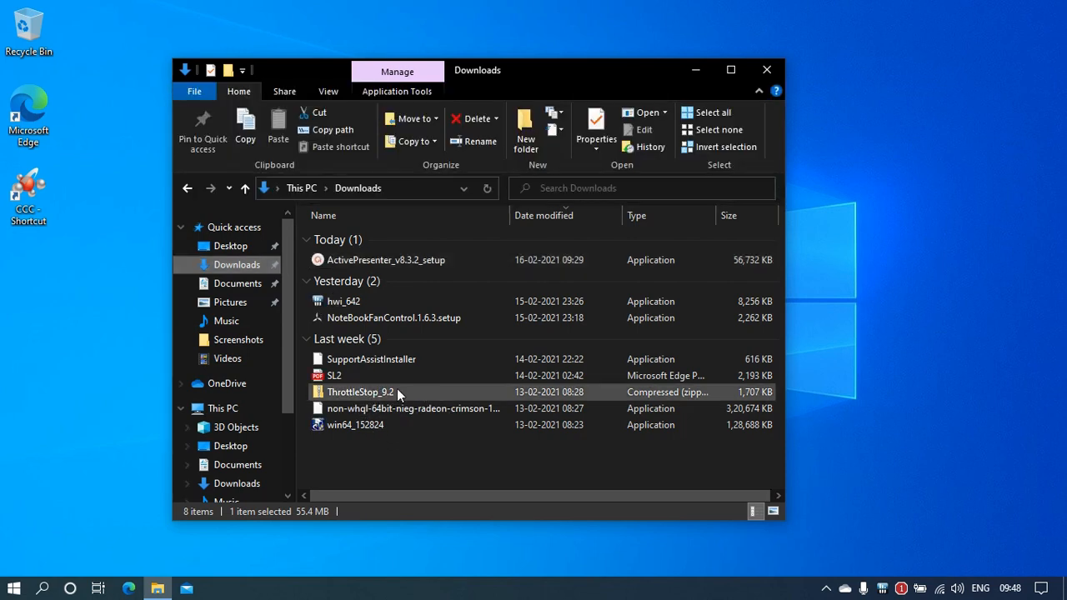
left_click(360, 392)
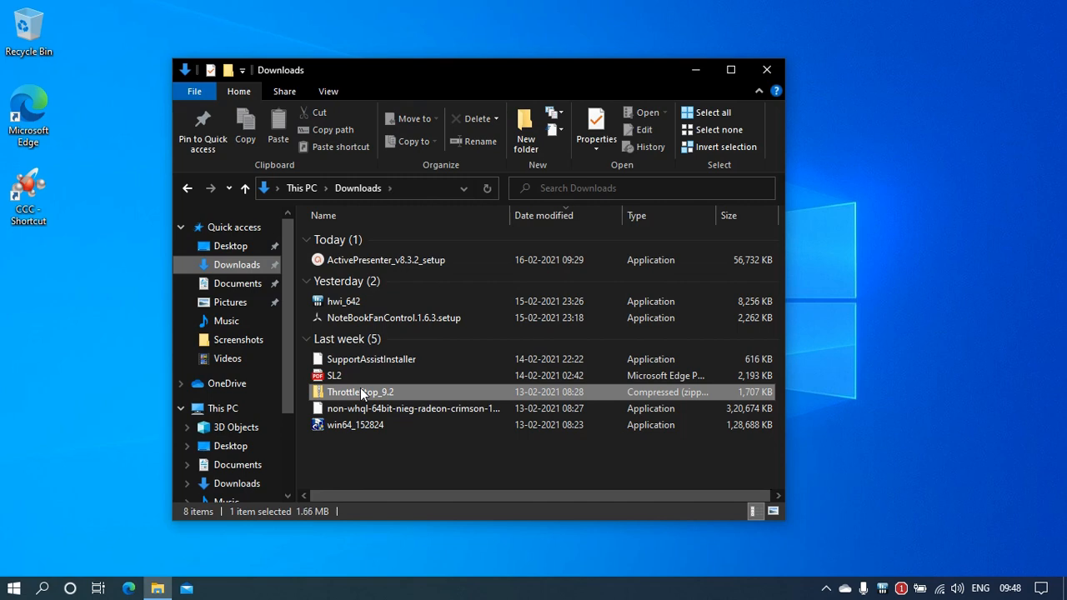
double_click(360, 392)
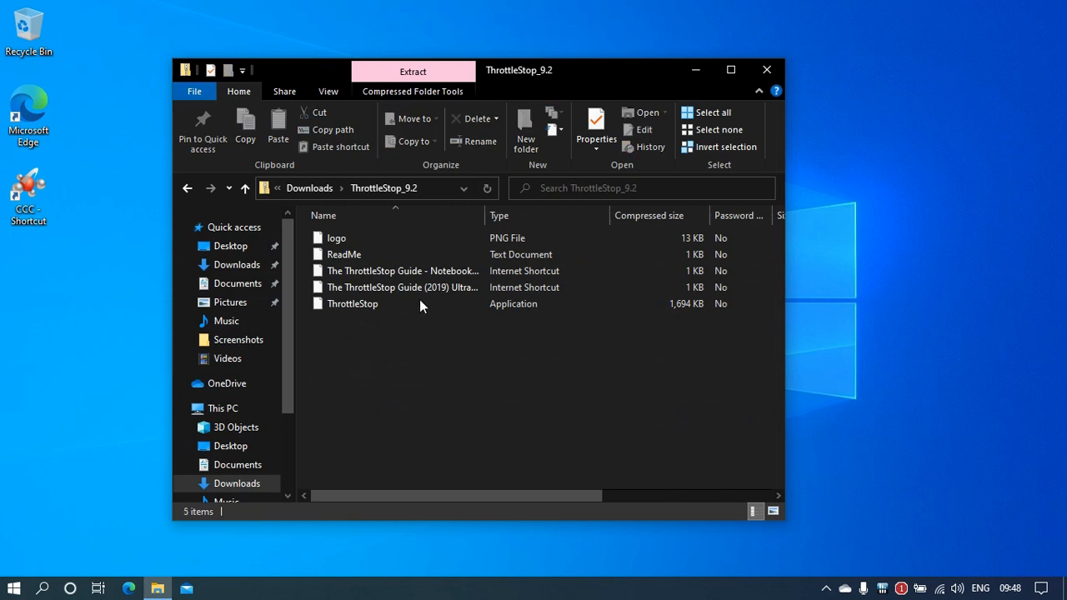
left_click(411, 90)
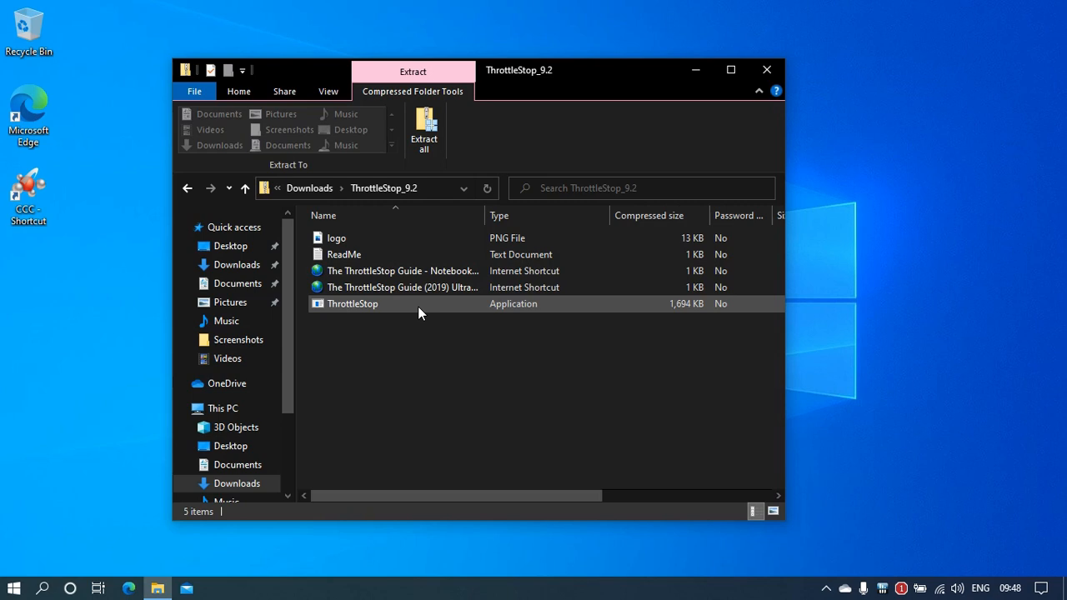
mouse_move(490, 307)
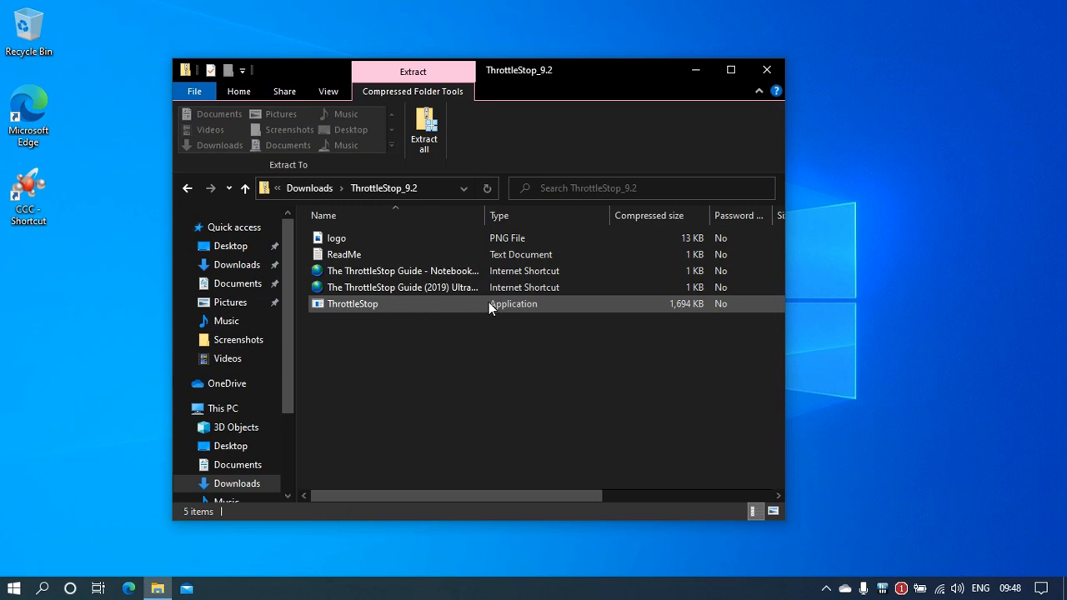
left_click(352, 303)
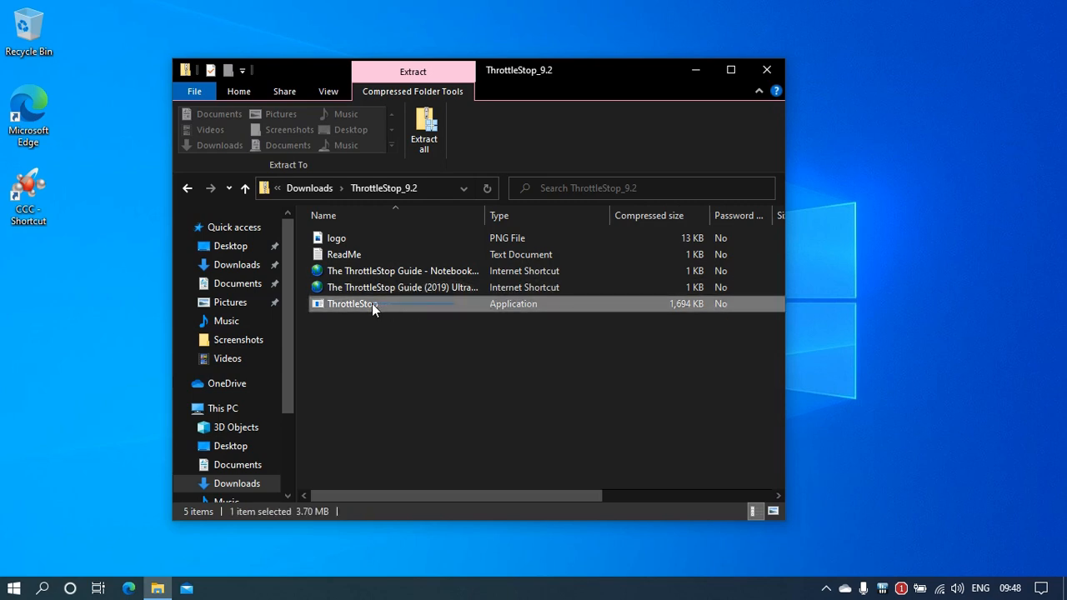
mouse_move(629, 305)
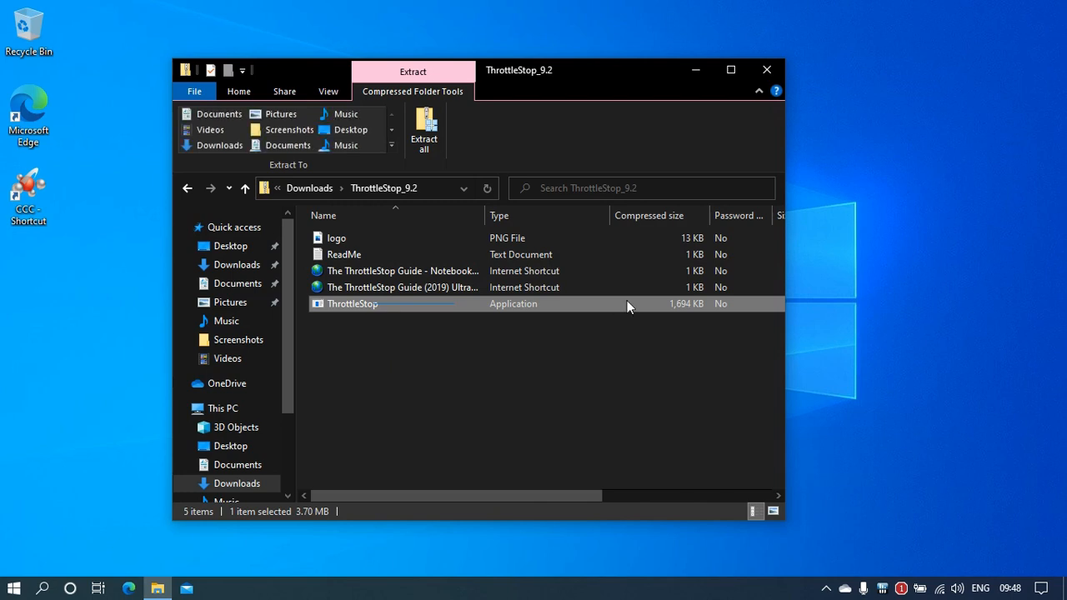
mouse_move(765, 70)
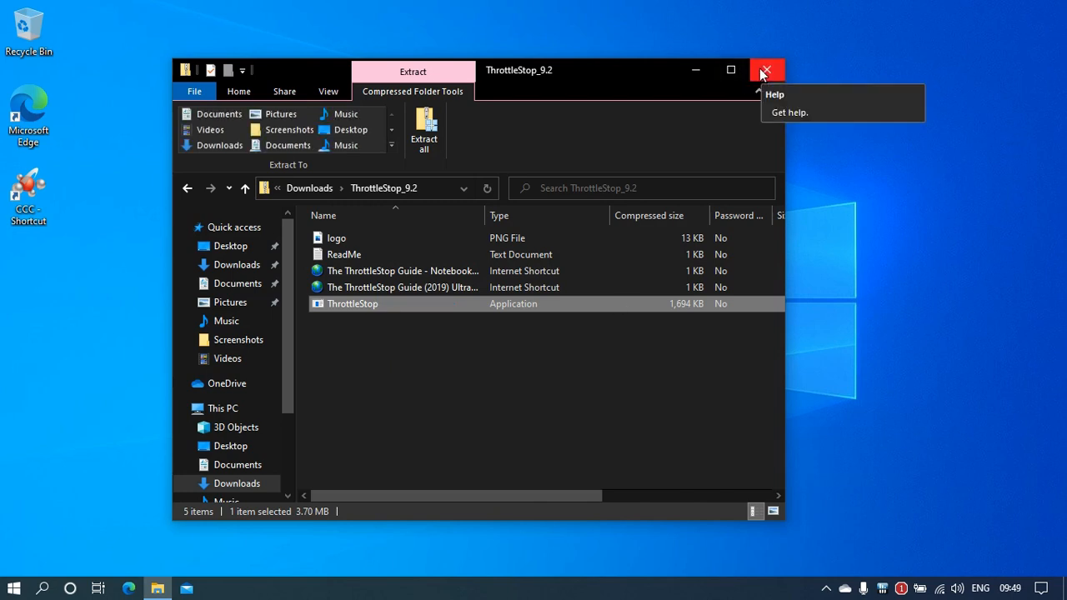
left_click(765, 70)
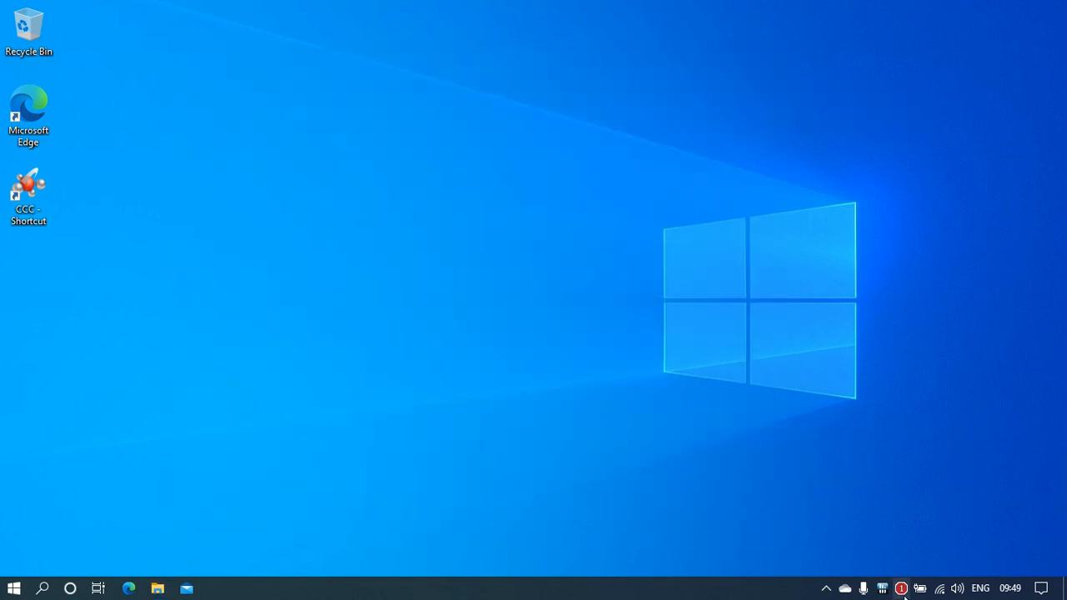
mouse_move(433, 325)
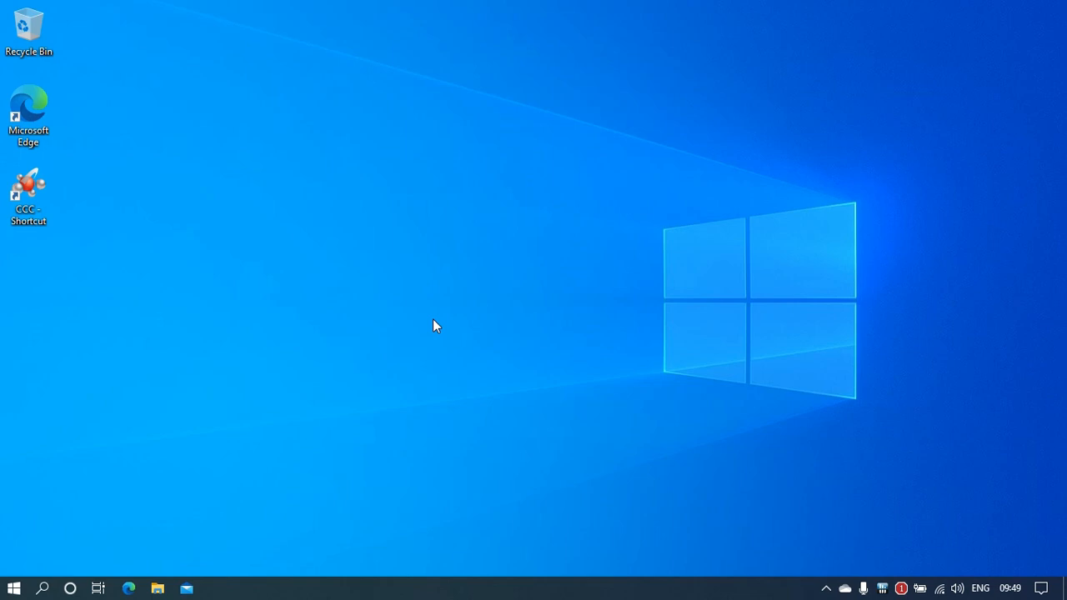
mouse_move(515, 333)
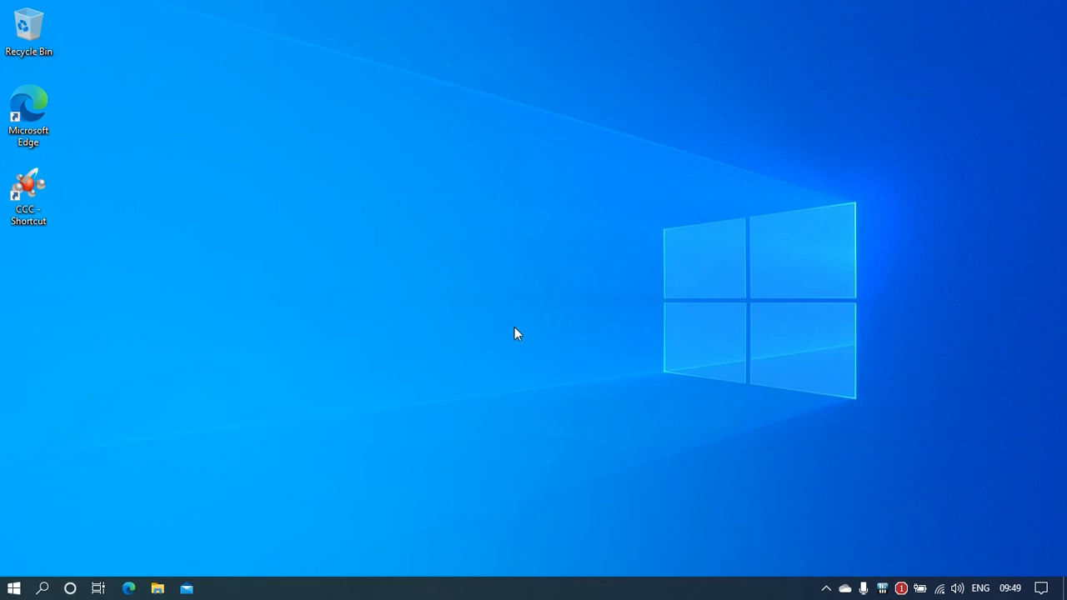
mouse_move(520, 332)
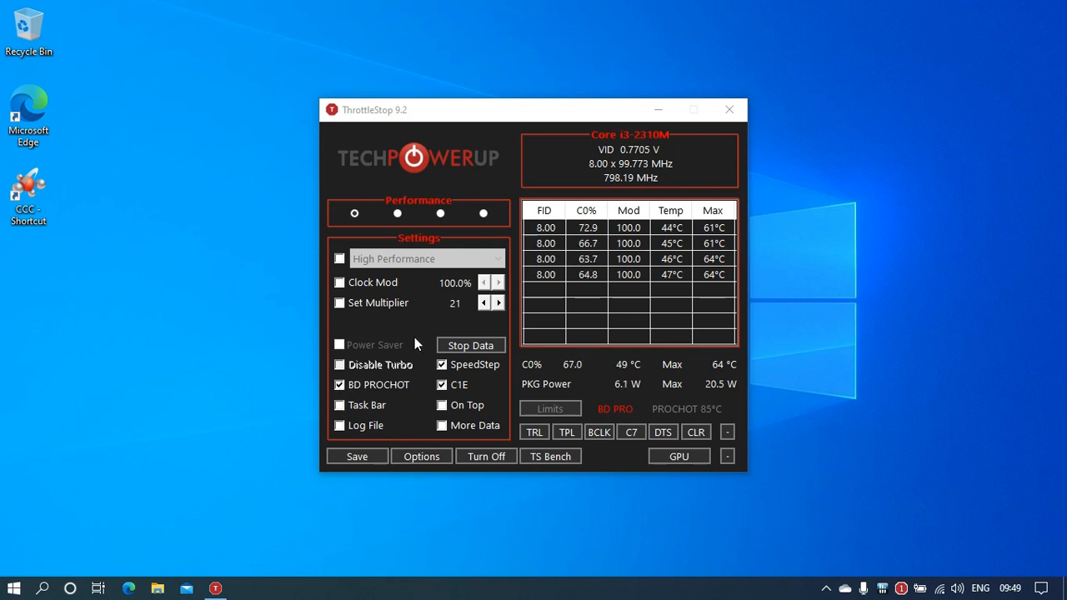
- Reposition the ThrottleStop window, minimize it, and restore it from the taskbar
left_click_drag(533, 110, 487, 95)
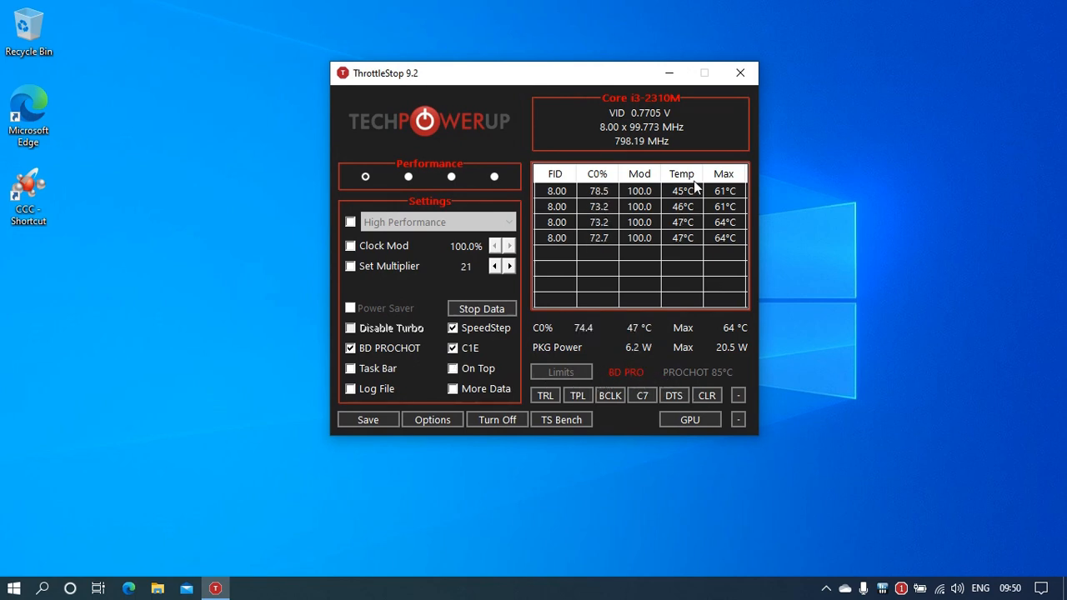
left_click(738, 74)
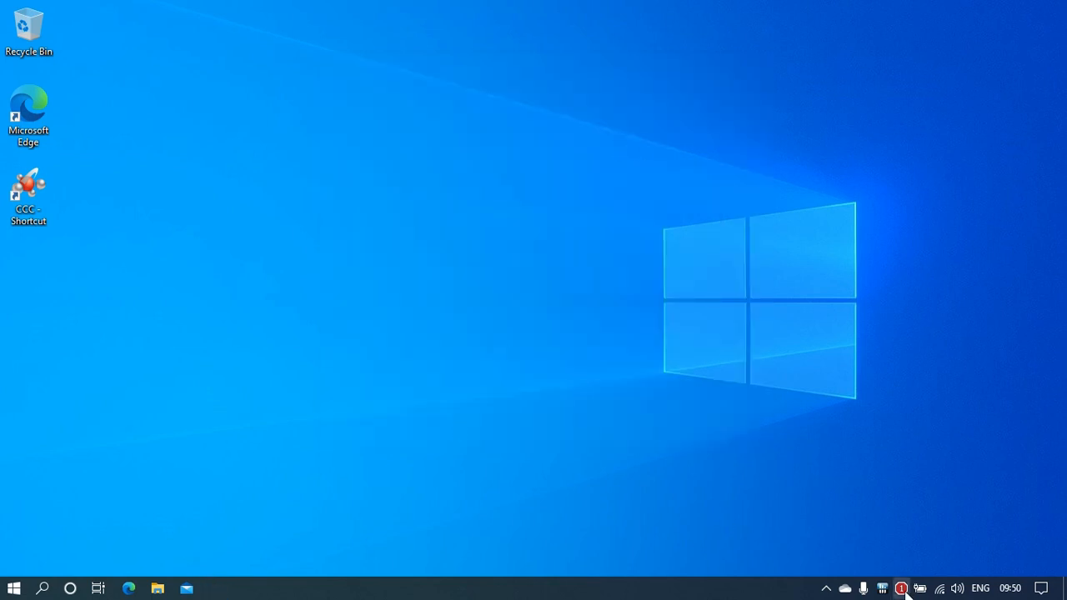
left_click(900, 587)
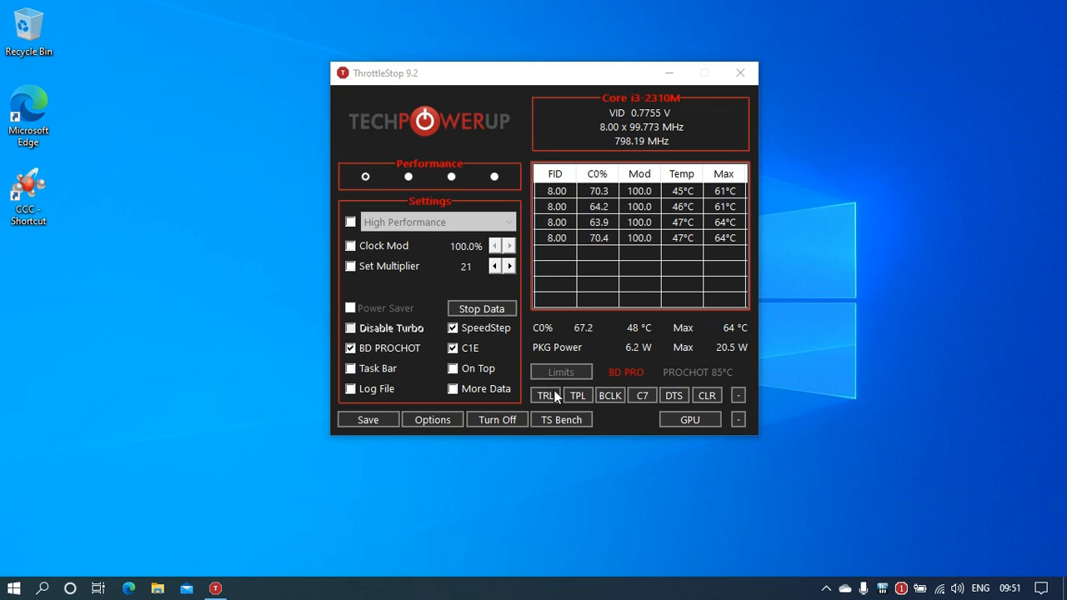
mouse_move(904, 7)
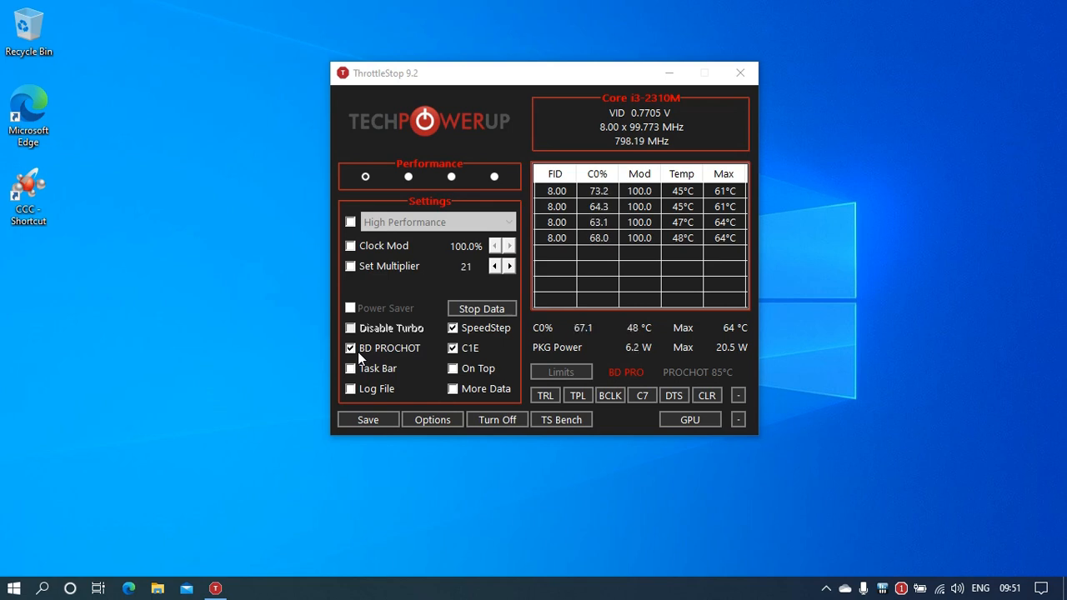
mouse_move(208, 253)
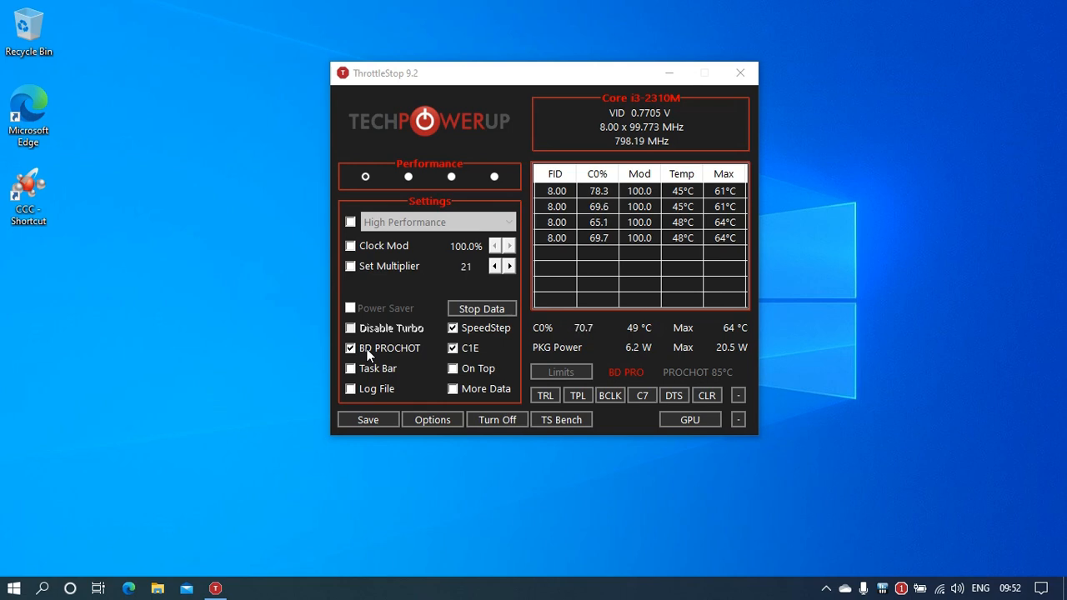
- Untick BD PROCHOT so the CPU rises to about 2094 MHz, then minimize ThrottleStop
left_click(349, 348)
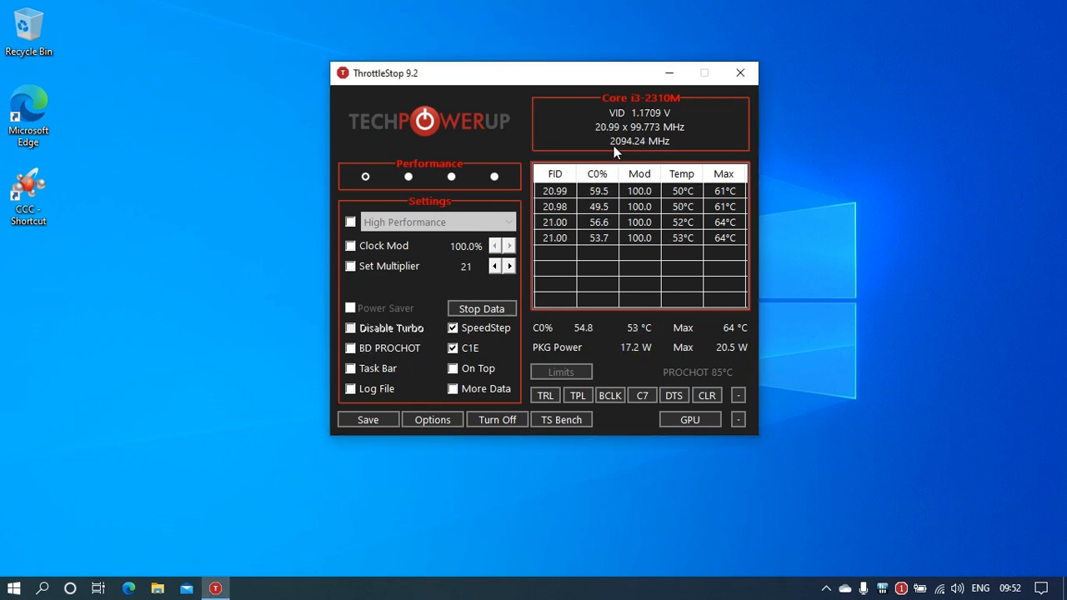
left_click(739, 74)
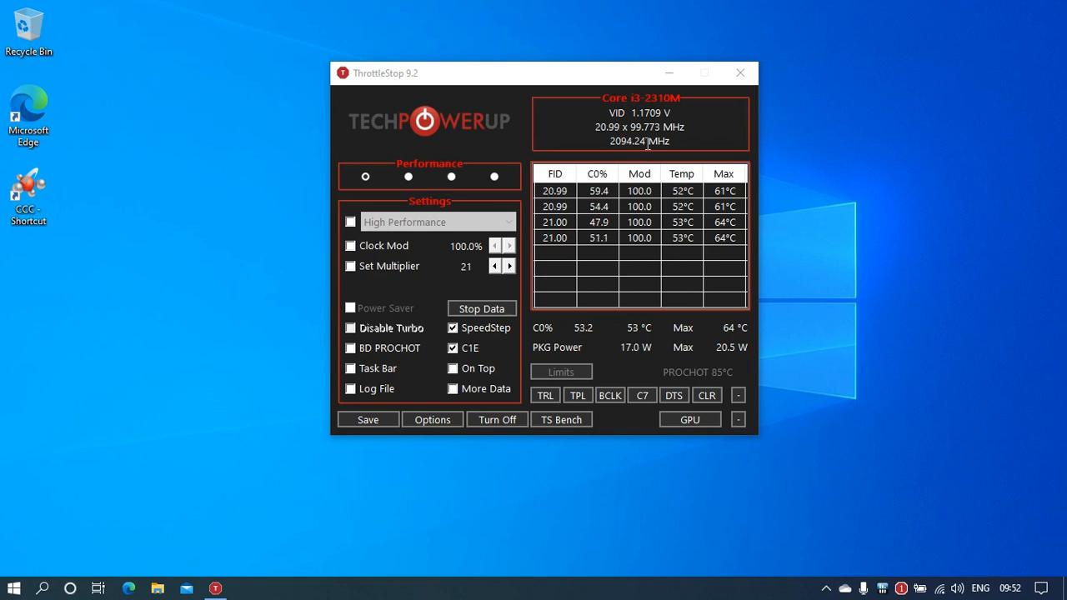
left_click(740, 73)
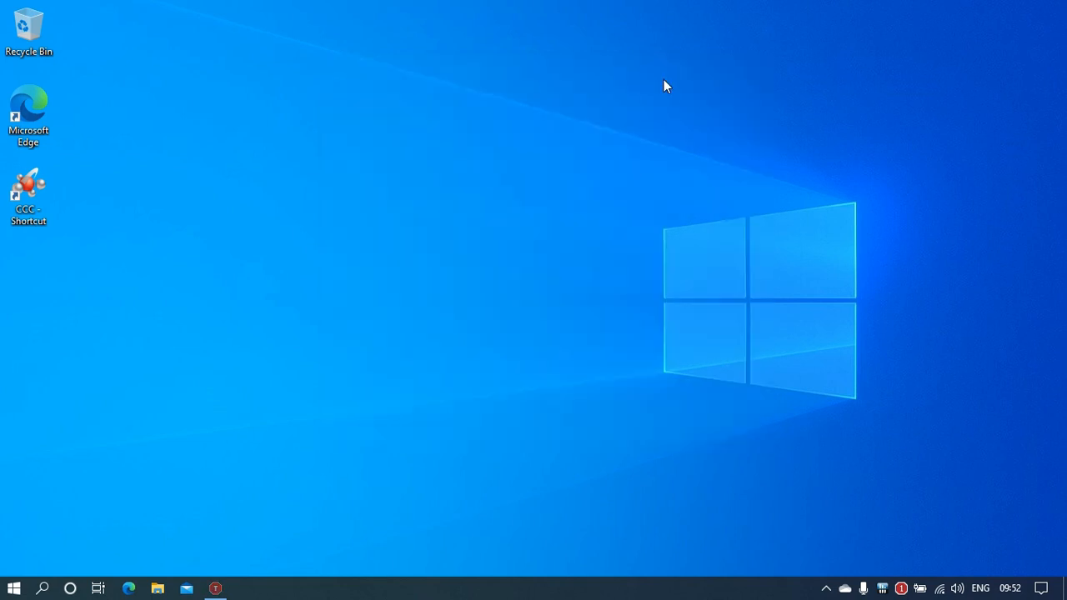
mouse_move(563, 537)
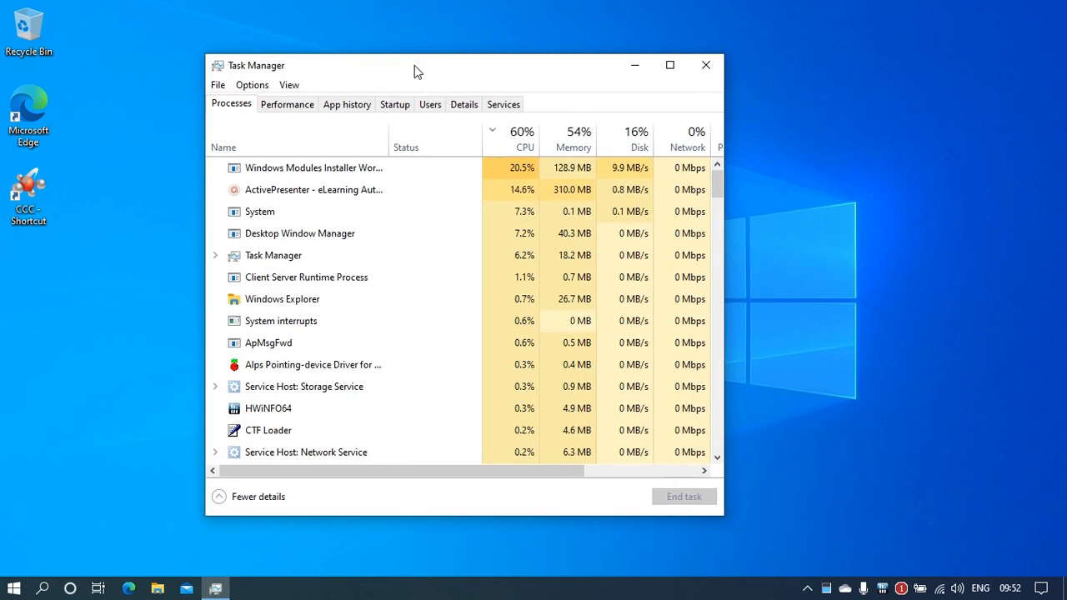
- Confirm CPU speed around 2.08 GHz in Task Manager Performance, close it, and bring up File Explorer
left_click(287, 103)
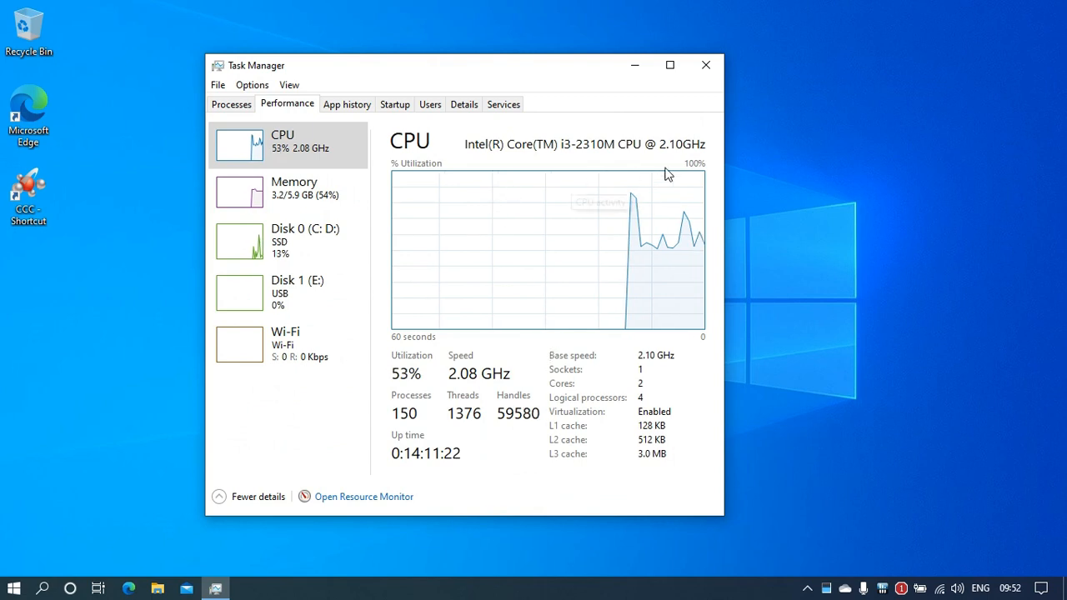
mouse_move(587, 160)
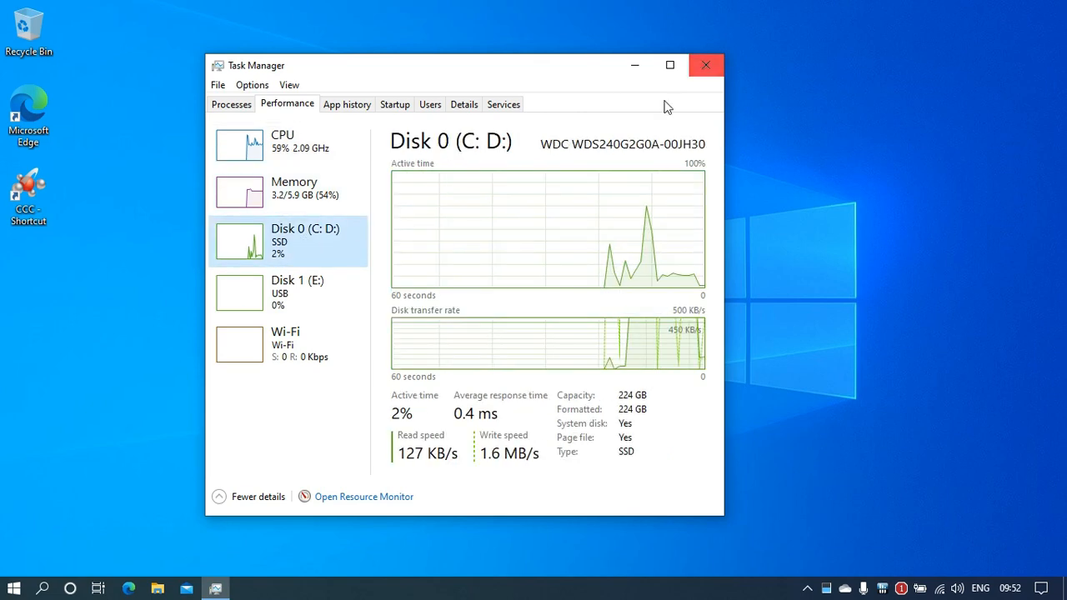
left_click(705, 65)
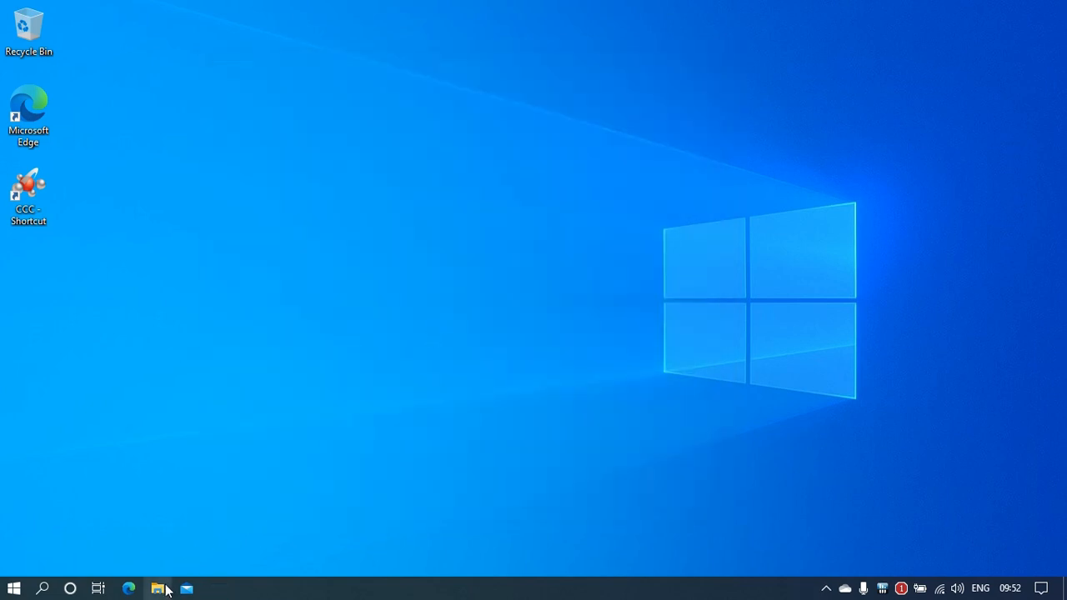
left_click(157, 588)
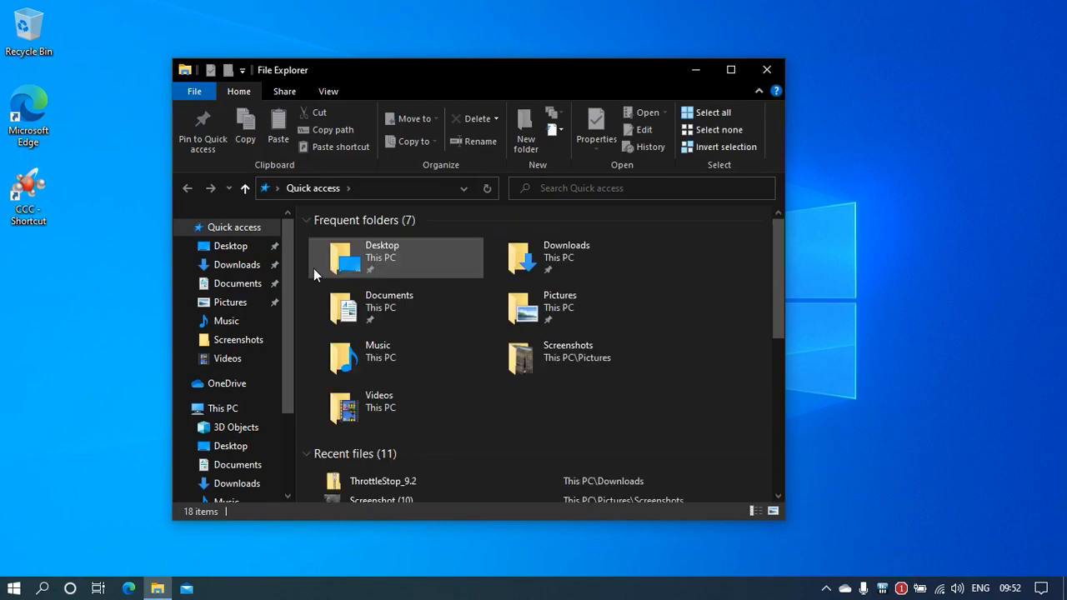